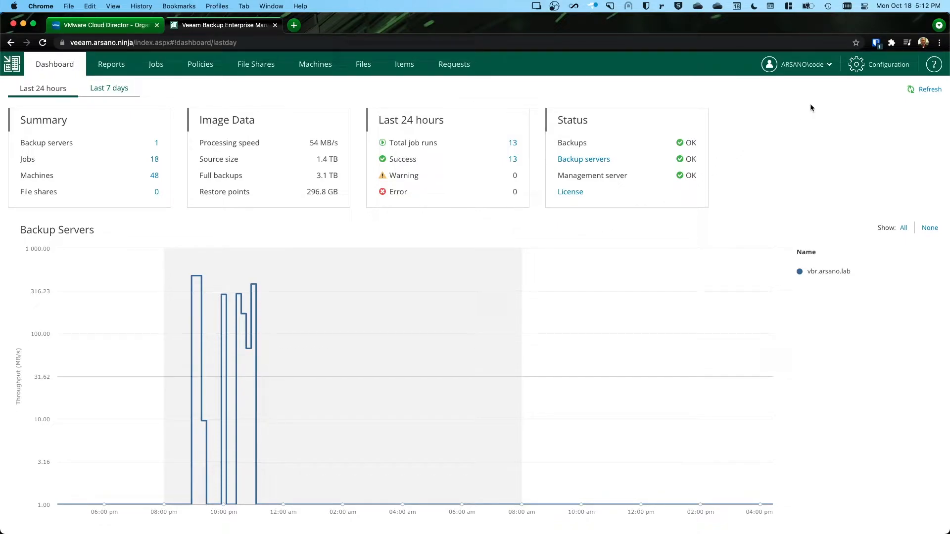
pyautogui.moveTo(826, 104)
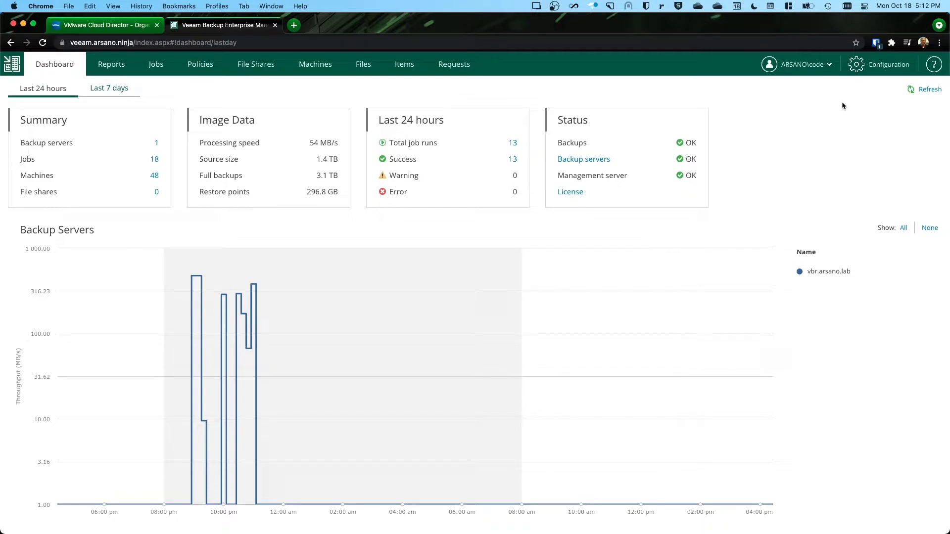
pyautogui.moveTo(829, 116)
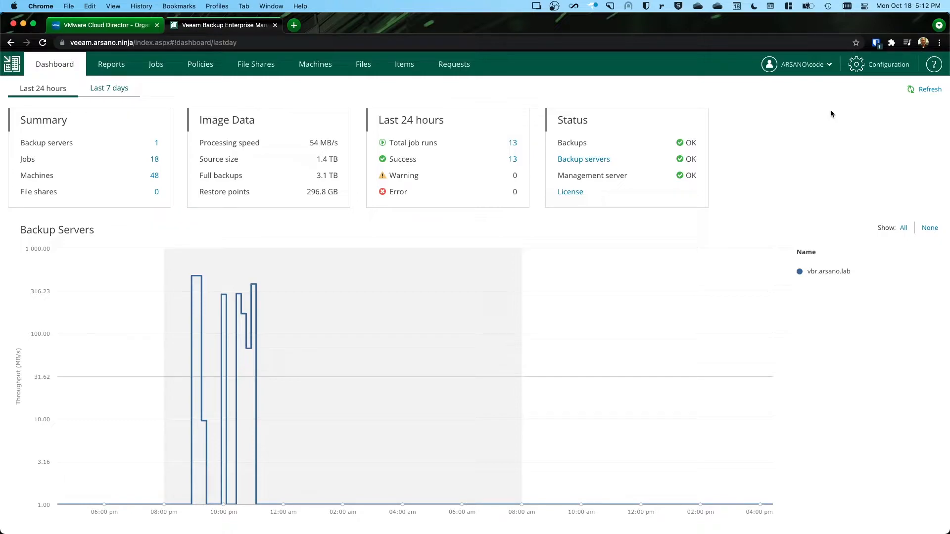
pyautogui.moveTo(646, 252)
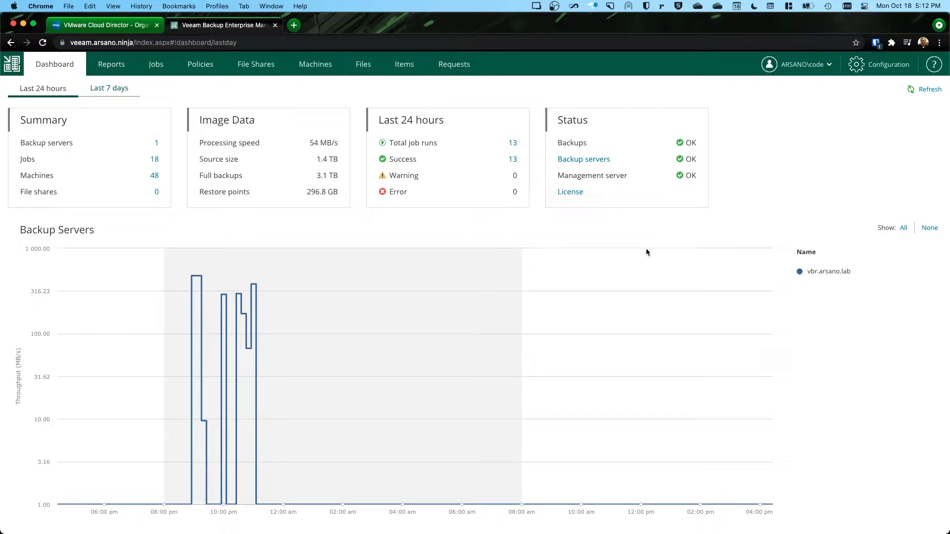
pyautogui.moveTo(841, 117)
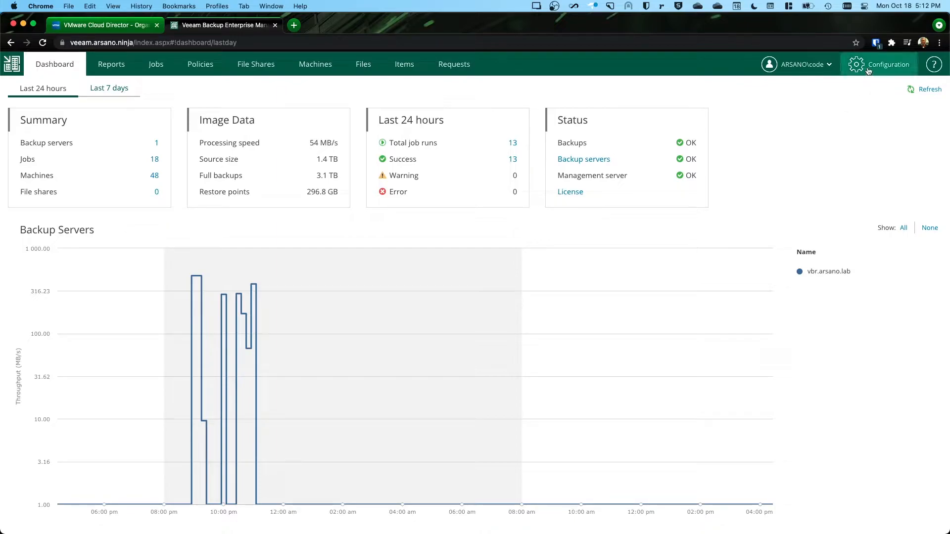
# Show the Enterprise Manager self-service list with VCSPHowTo on Main Lab Storage and its 100 GB quota.
pyautogui.click(878, 65)
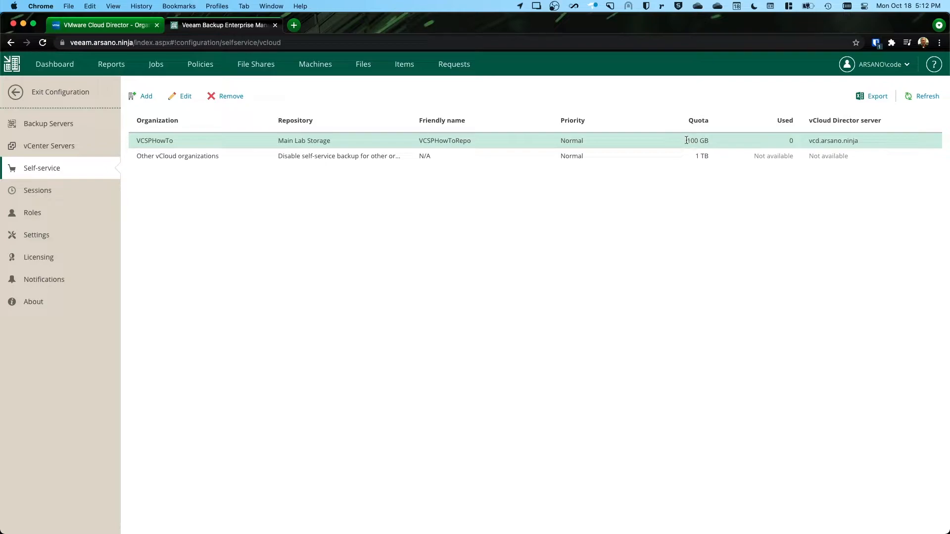
pyautogui.doubleClick(696, 139)
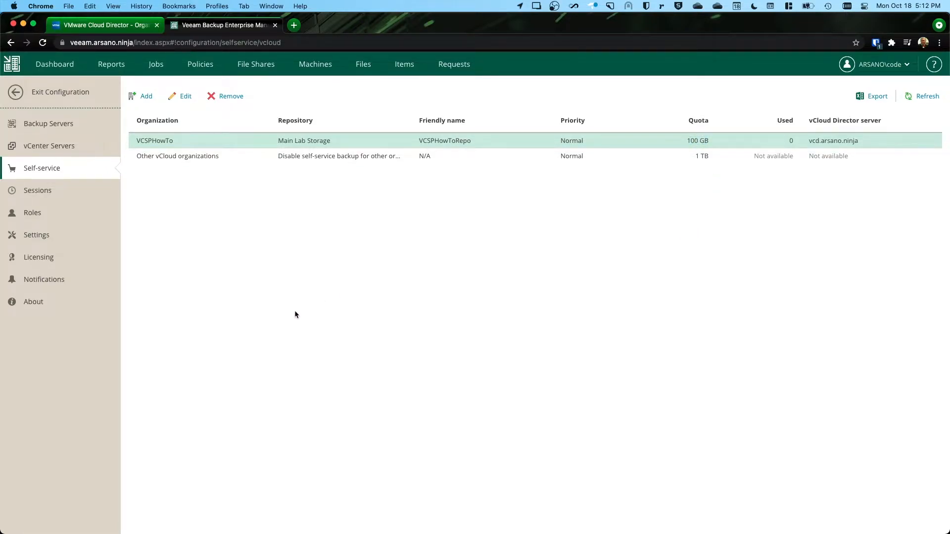
pyautogui.moveTo(411, 379)
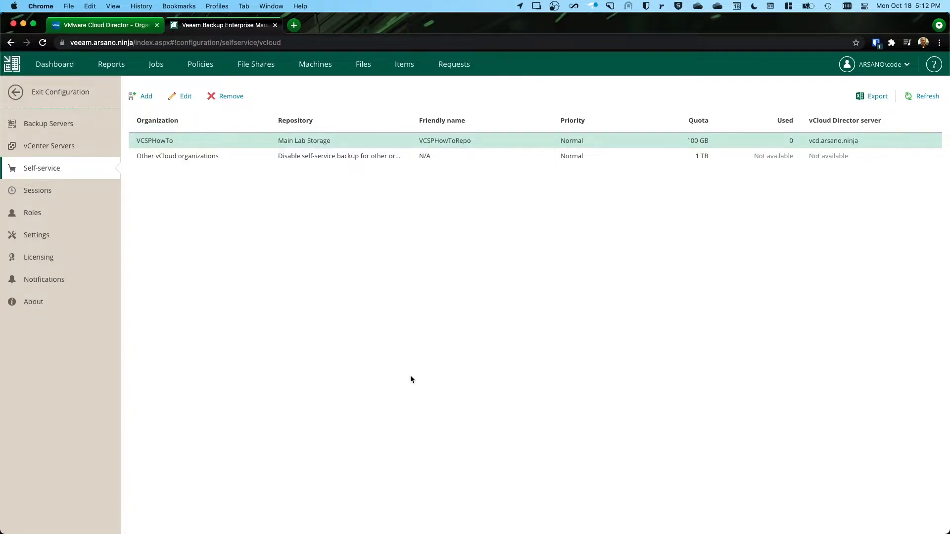
pyautogui.moveTo(414, 385)
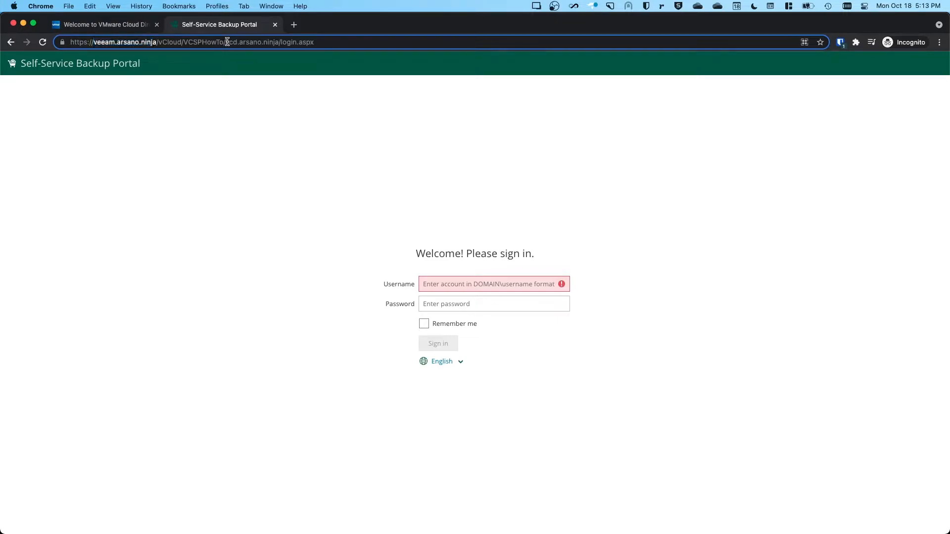
# Sign in to the Self-Service Backup Portal as demoadmin and reach the VCSPHowTo dashboard.
pyautogui.doubleClick(247, 42)
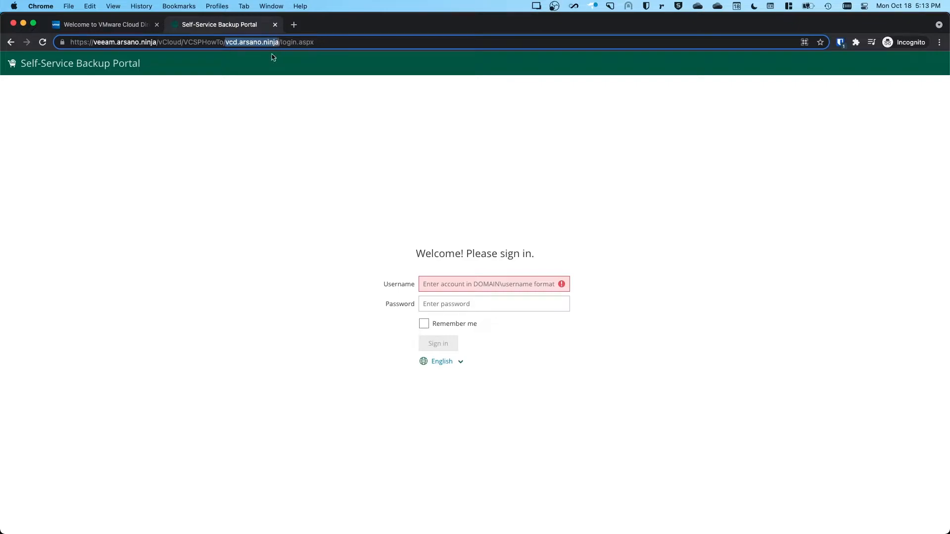
pyautogui.moveTo(325, 53)
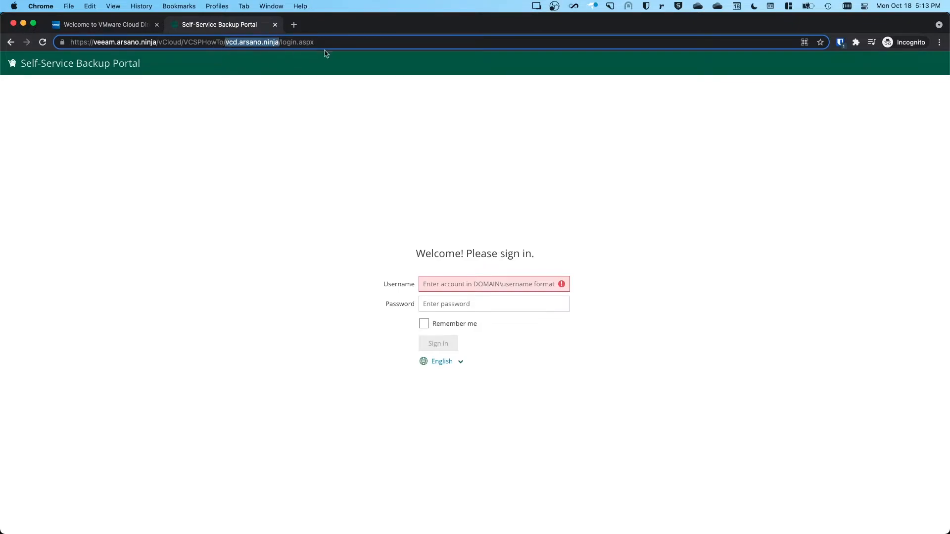
pyautogui.click(224, 42)
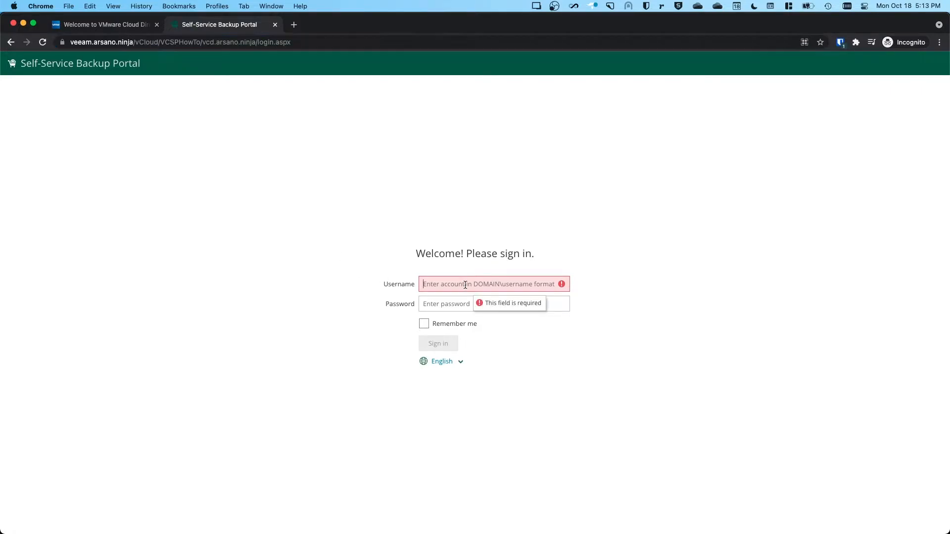
pyautogui.write('demoadmin')
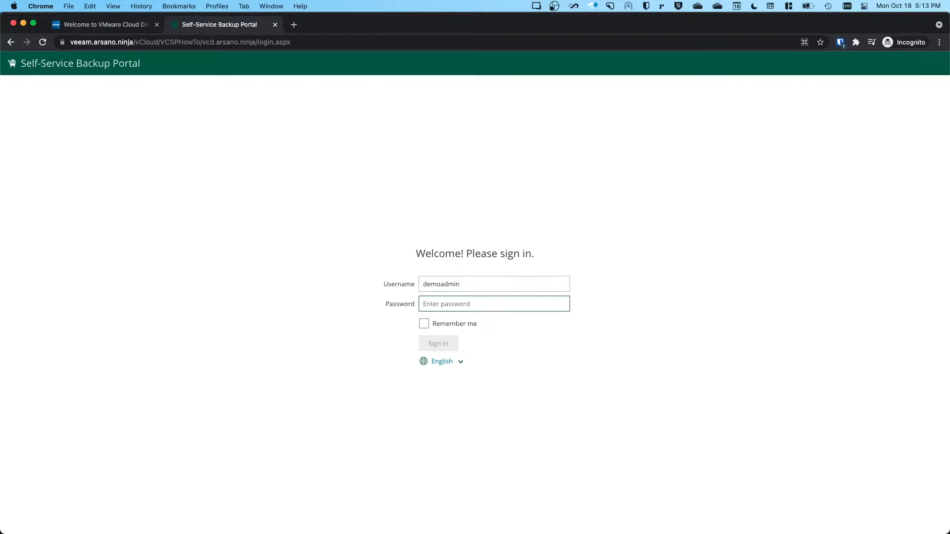
pyautogui.write('••••')
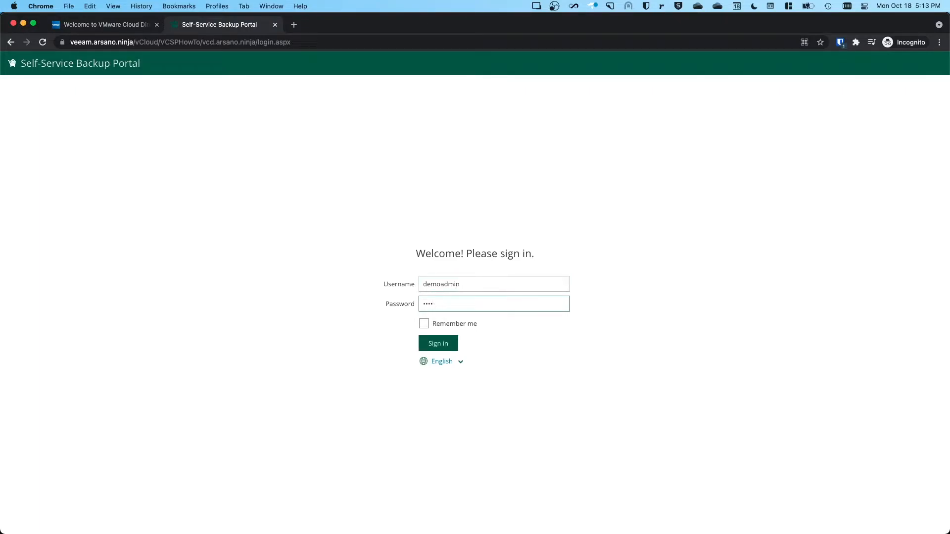
pyautogui.write('•••')
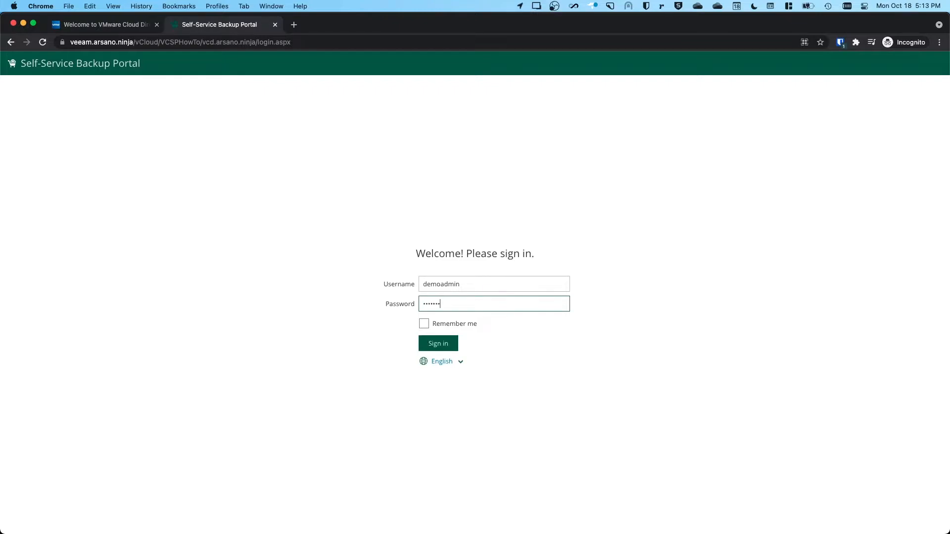
pyautogui.click(438, 343)
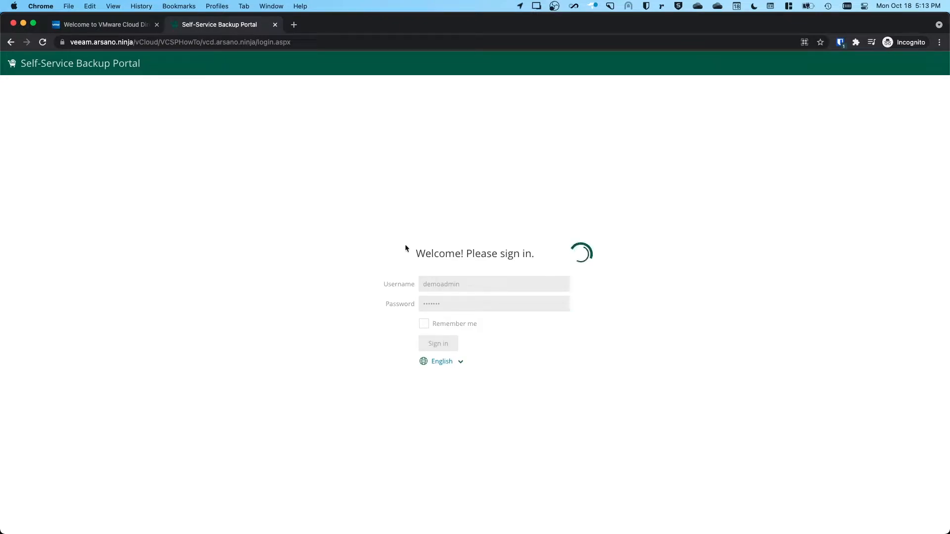
pyautogui.click(437, 343)
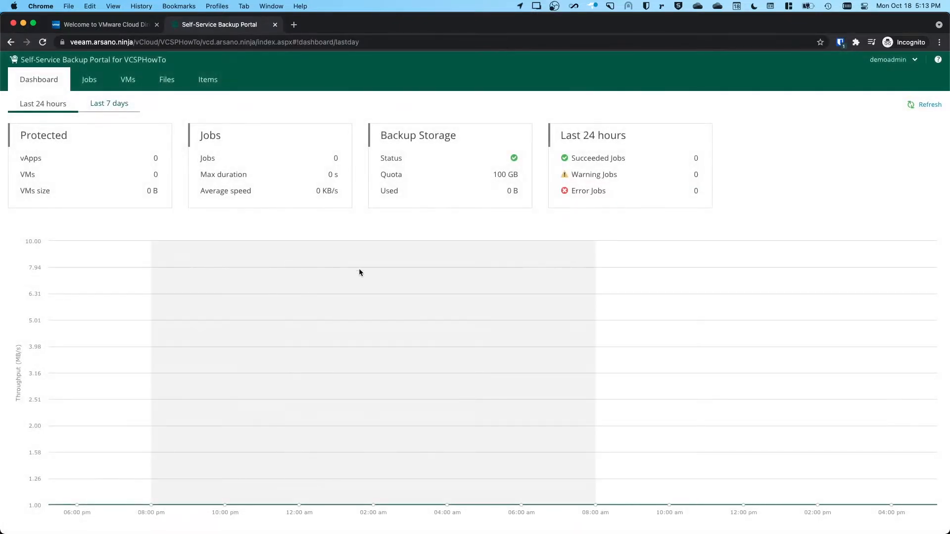
pyautogui.moveTo(454, 347)
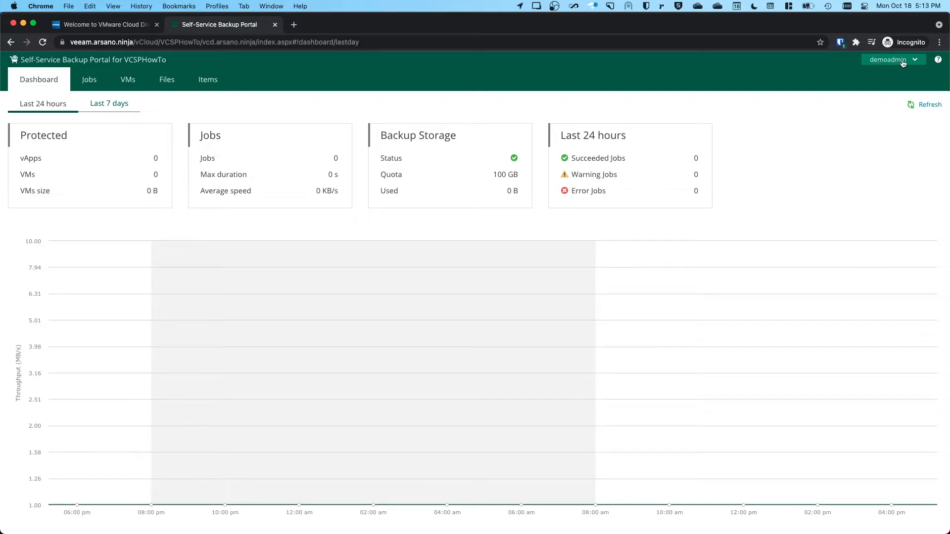
pyautogui.moveTo(147, 53)
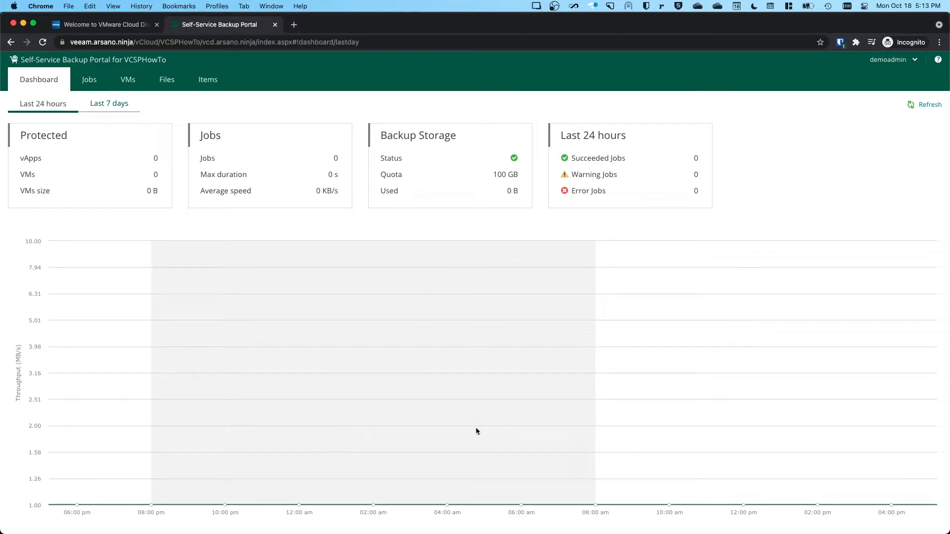
pyautogui.moveTo(845, 169)
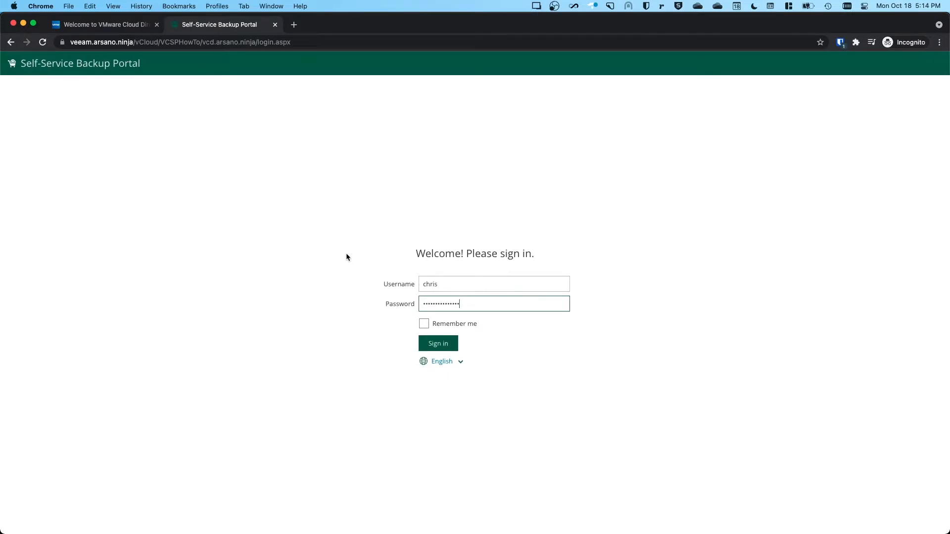
pyautogui.moveTo(347, 259)
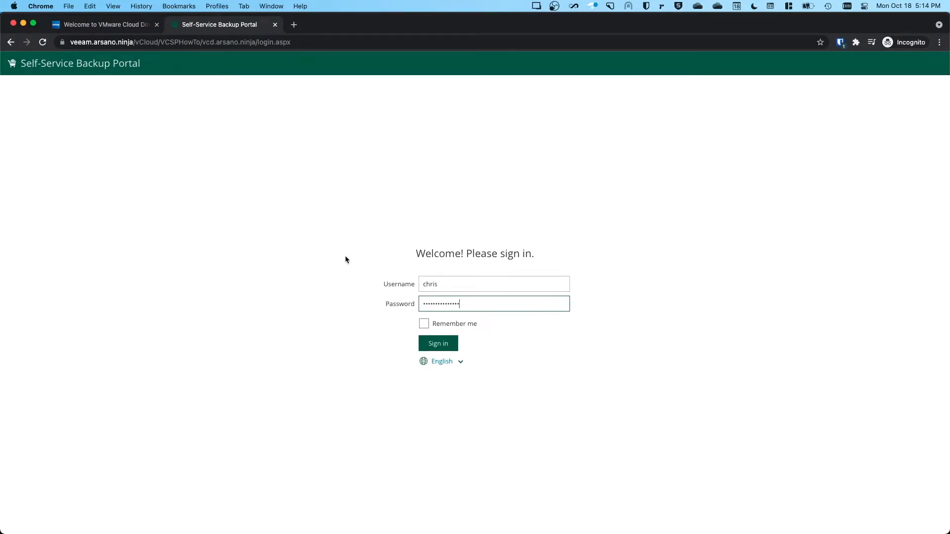
pyautogui.moveTo(344, 248)
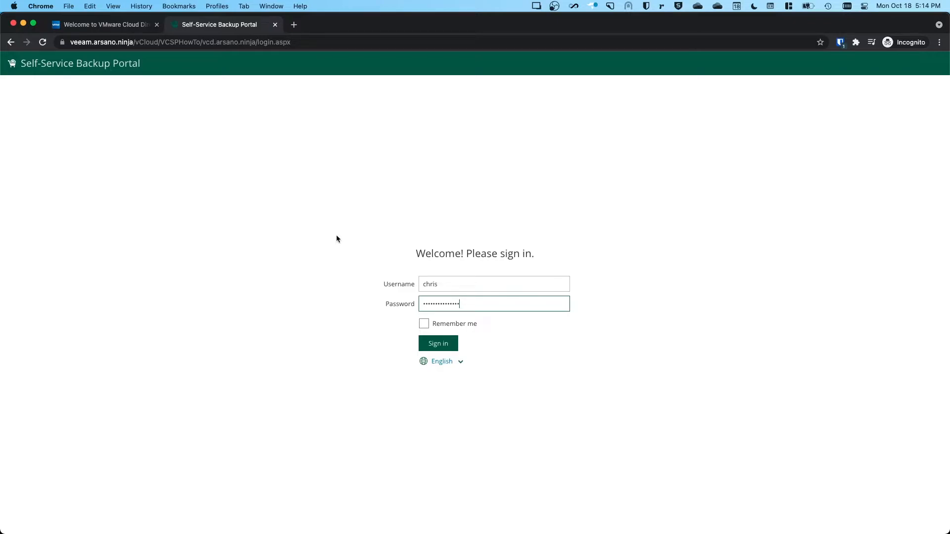
# Bring the main browser window with Enterprise Manager back to the front.
pyautogui.click(438, 344)
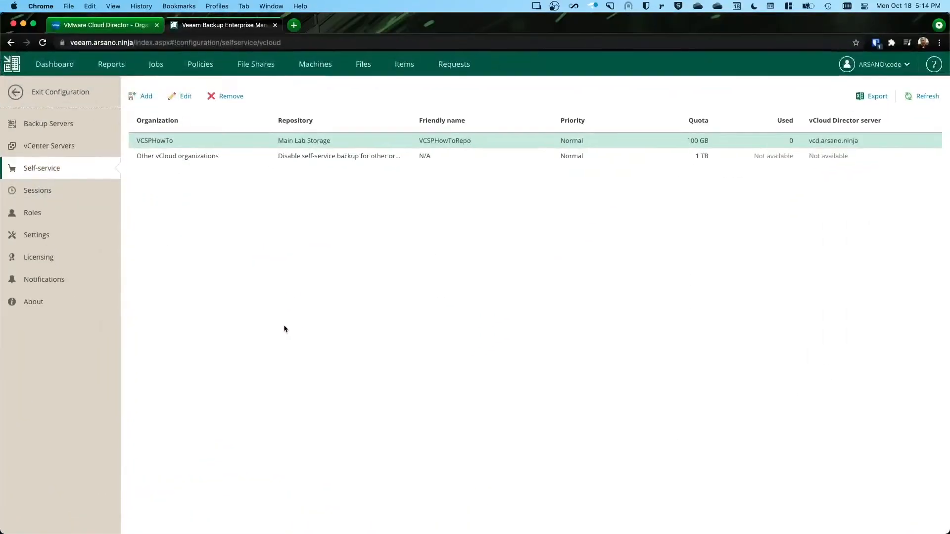
# Switch to Cloud Director's Organizations list and show the More menu with Customize Portal.
pyautogui.click(103, 25)
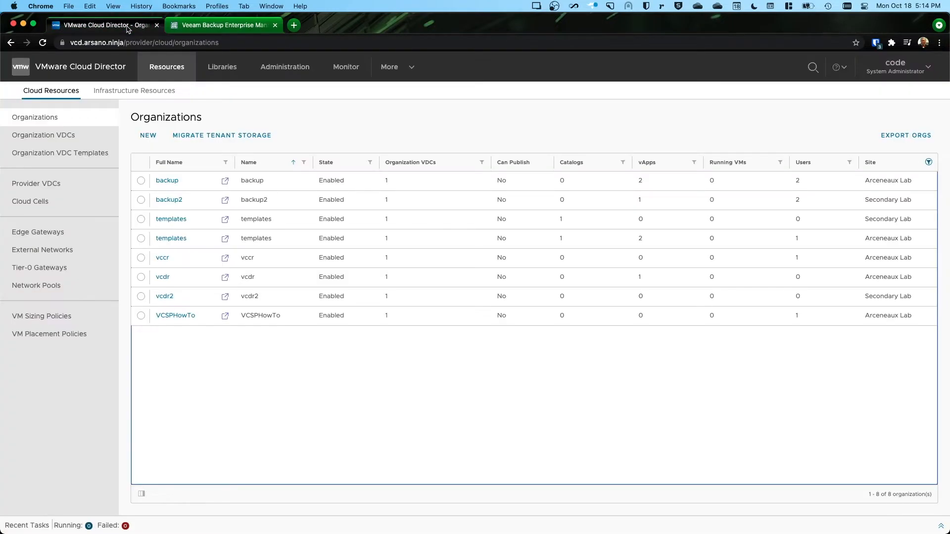
pyautogui.moveTo(438, 337)
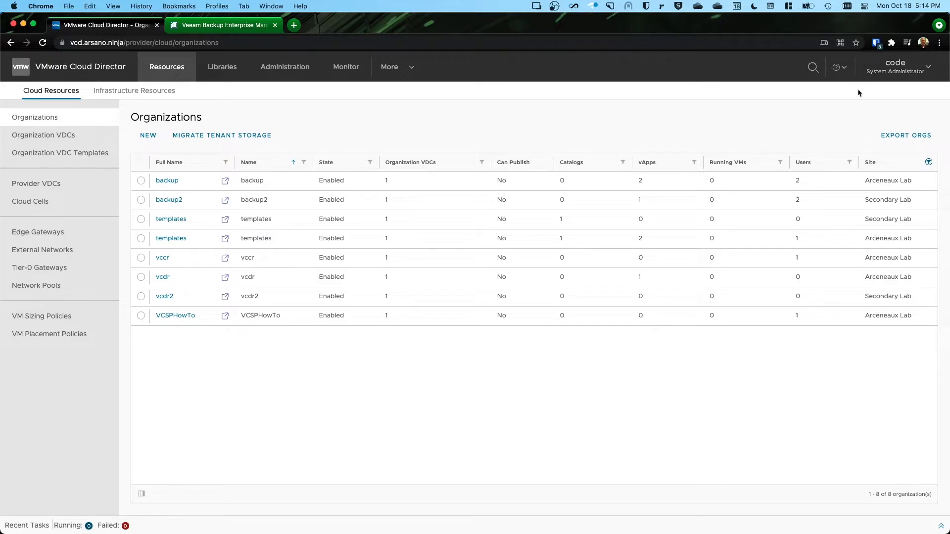
pyautogui.moveTo(366, 129)
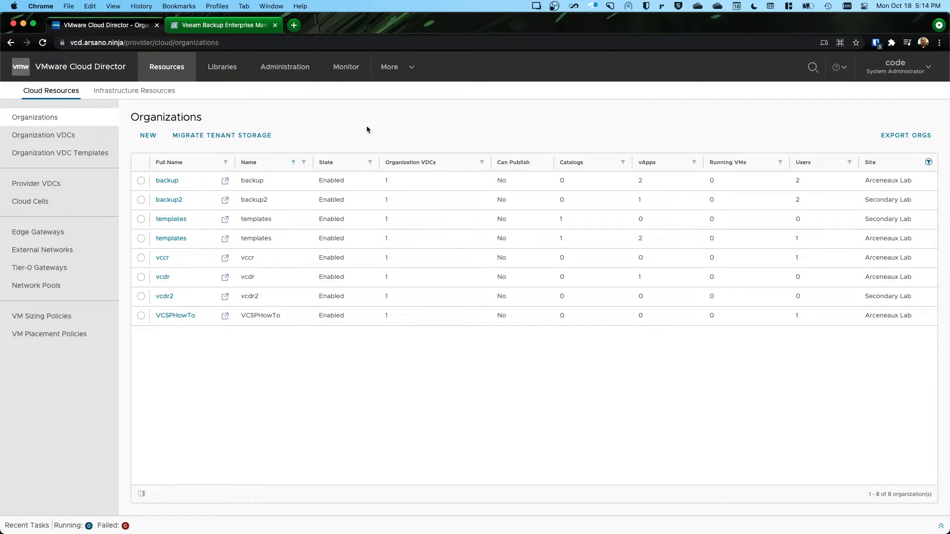
pyautogui.moveTo(372, 126)
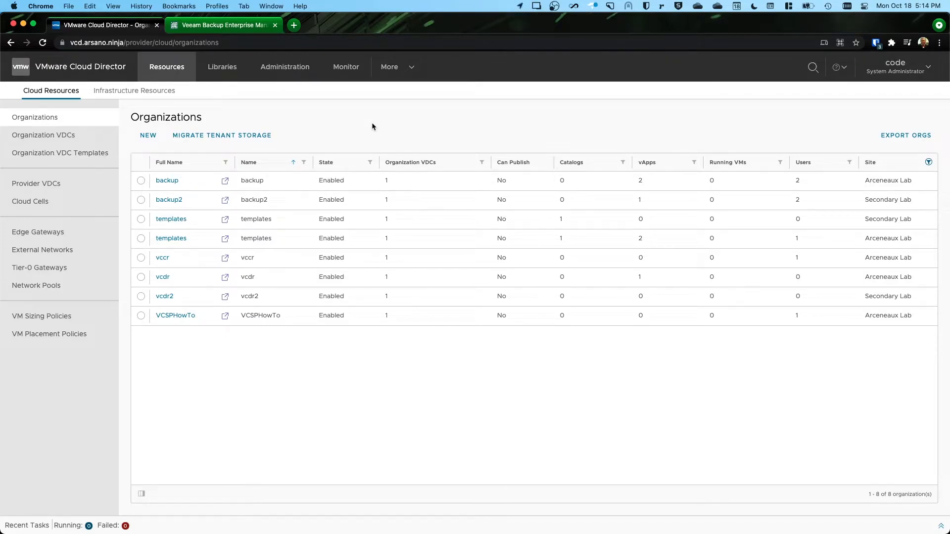
pyautogui.moveTo(383, 102)
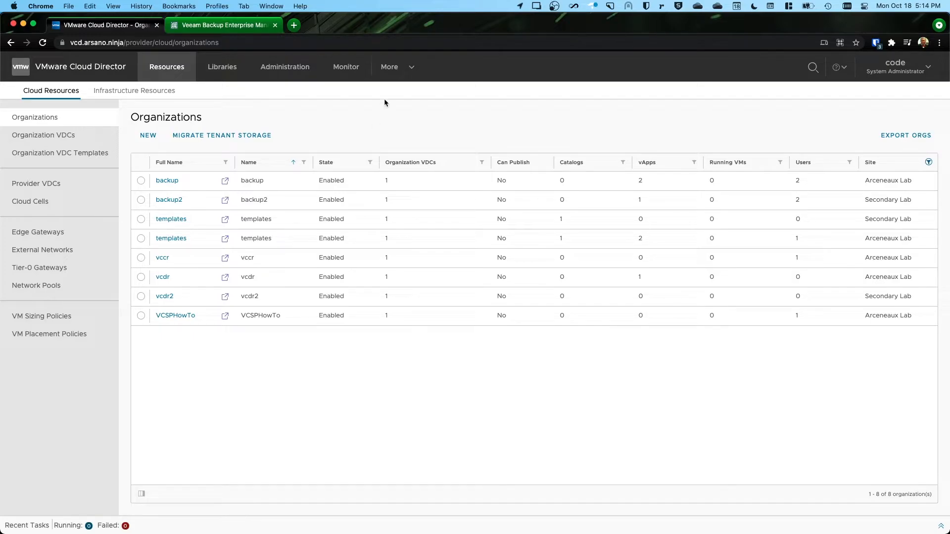
pyautogui.moveTo(411, 72)
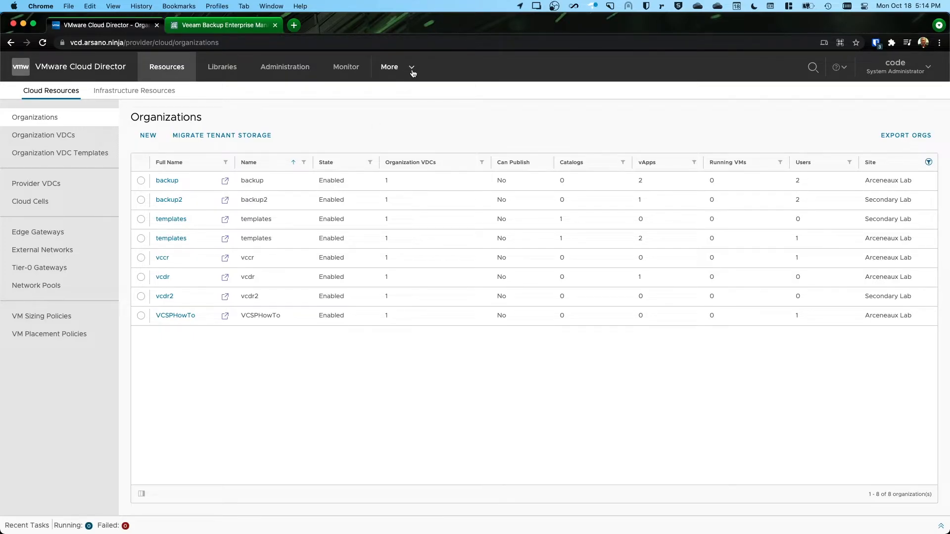
pyautogui.click(390, 66)
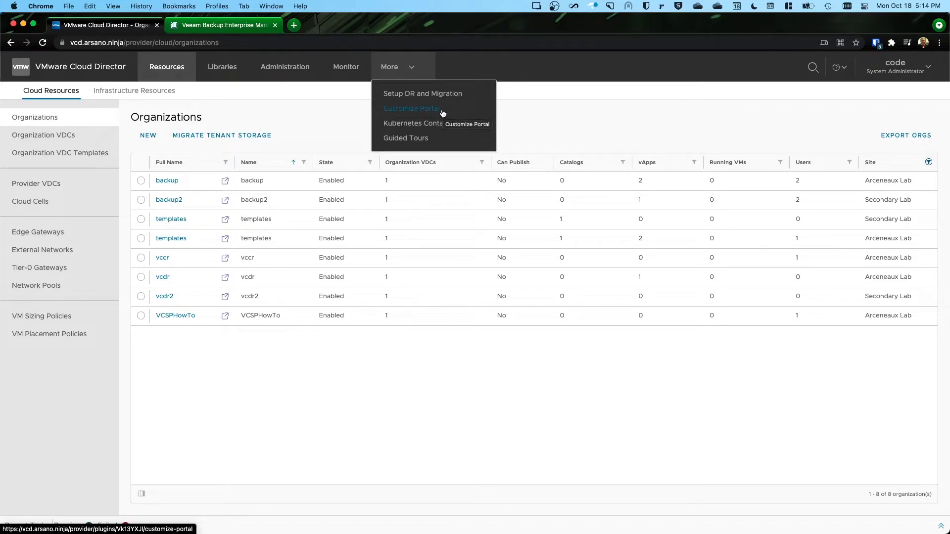
pyautogui.moveTo(445, 113)
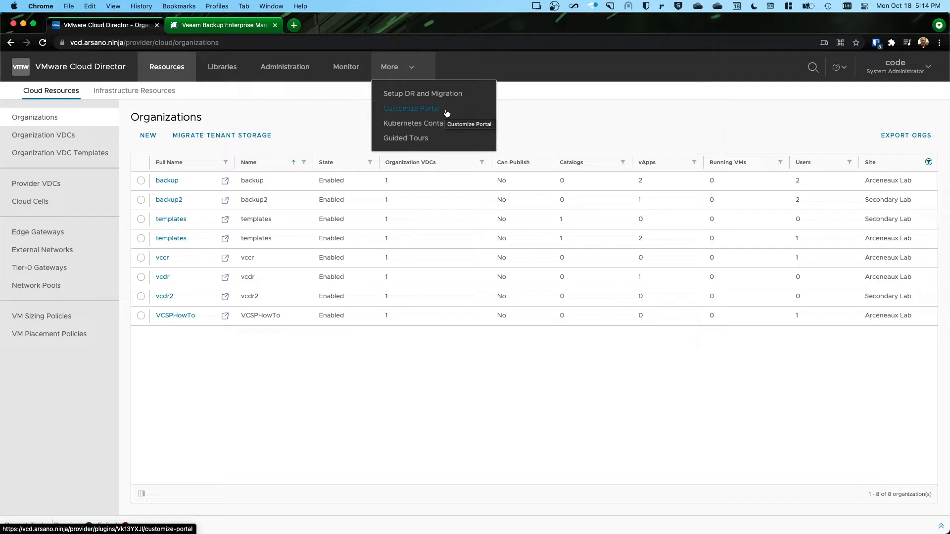
pyautogui.moveTo(419, 113)
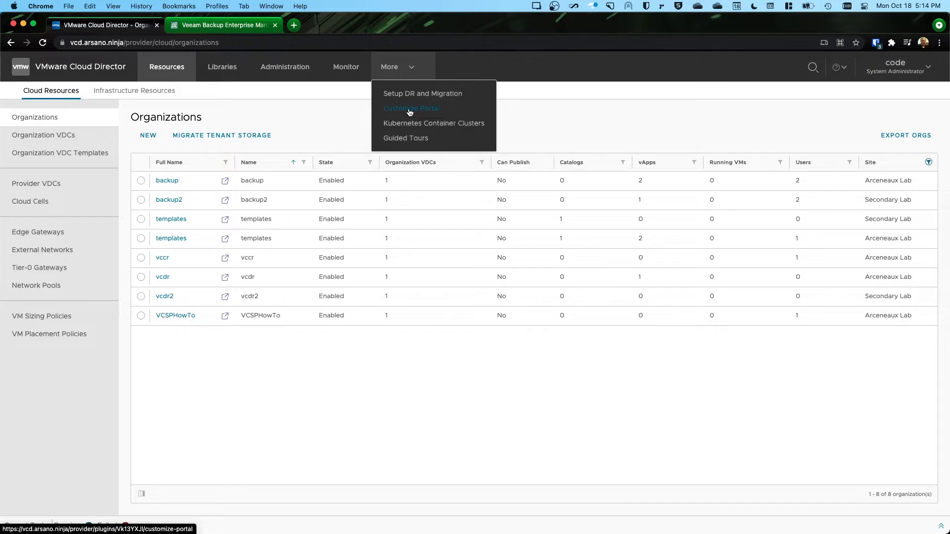
# Start a plugin upload and load plugin.zip from VEEAM BACKUP/Plugins/vCloud Director.
pyautogui.click(410, 108)
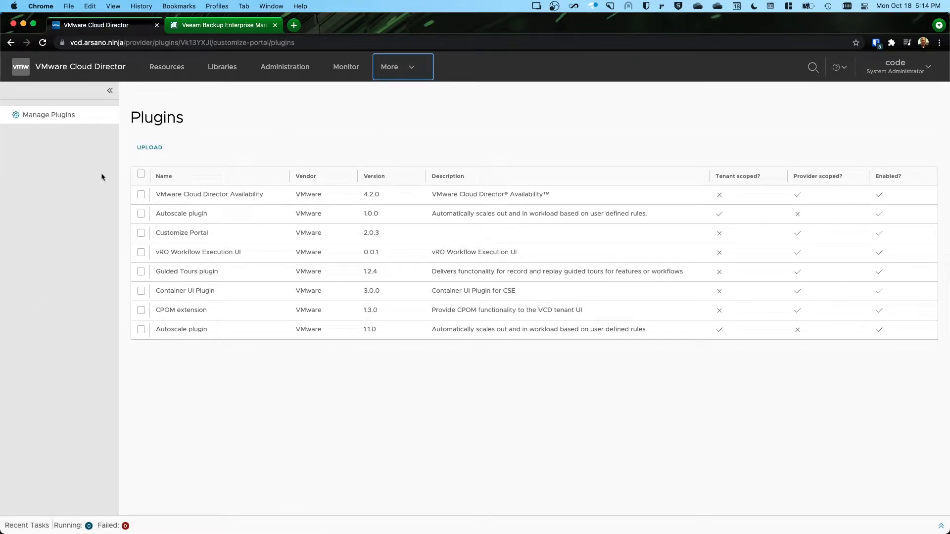
pyautogui.click(150, 148)
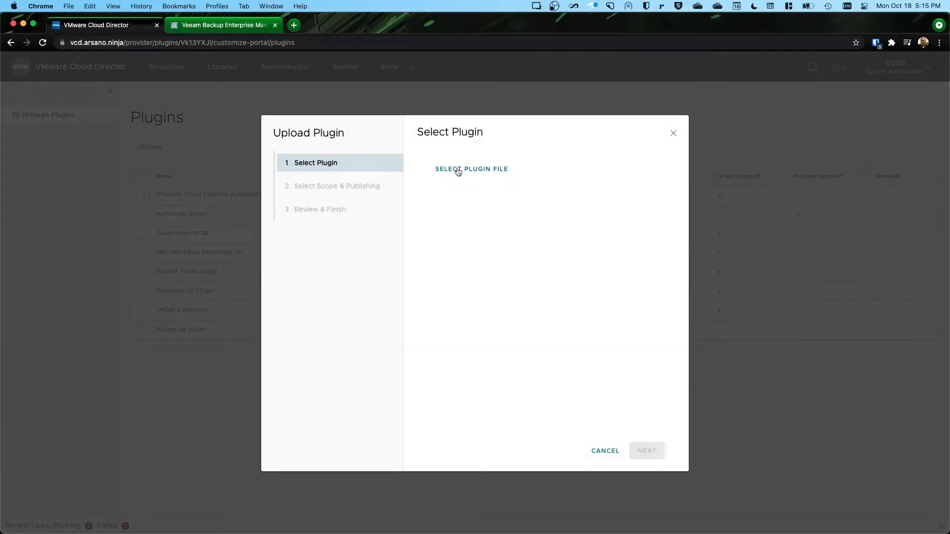
pyautogui.click(471, 169)
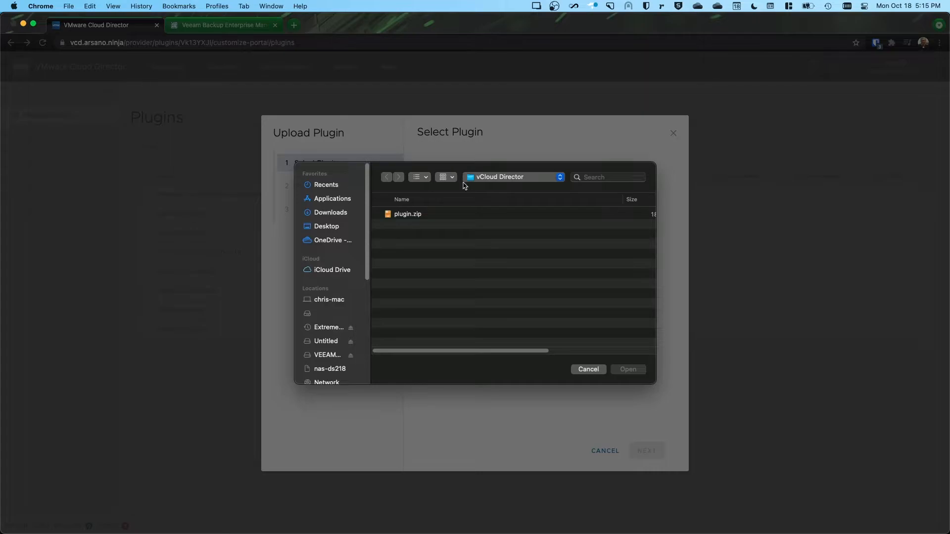
pyautogui.moveTo(369, 263)
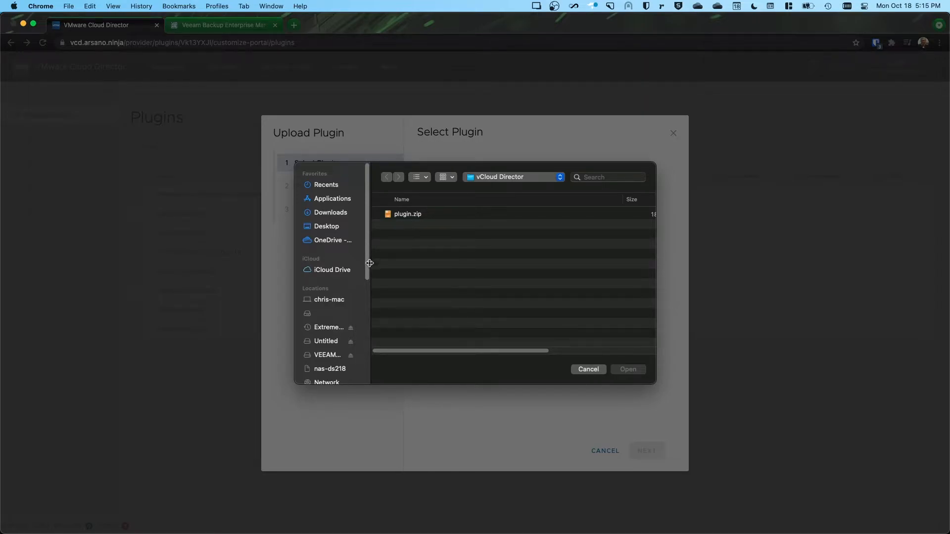
pyautogui.click(326, 355)
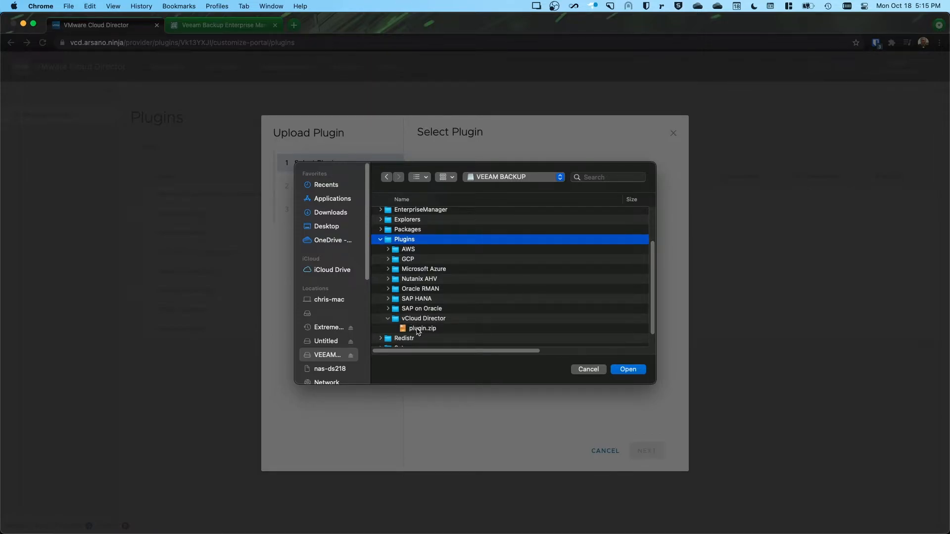
pyautogui.click(422, 328)
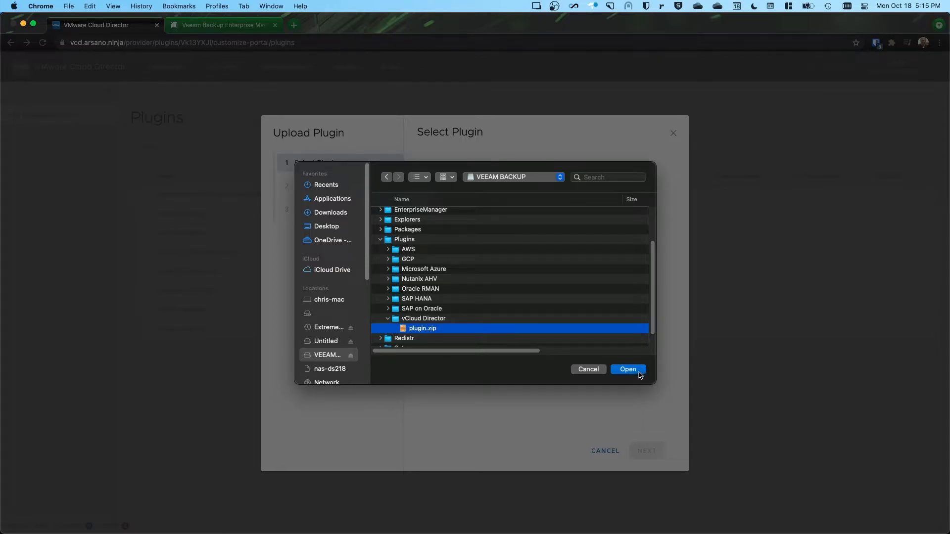
pyautogui.click(627, 369)
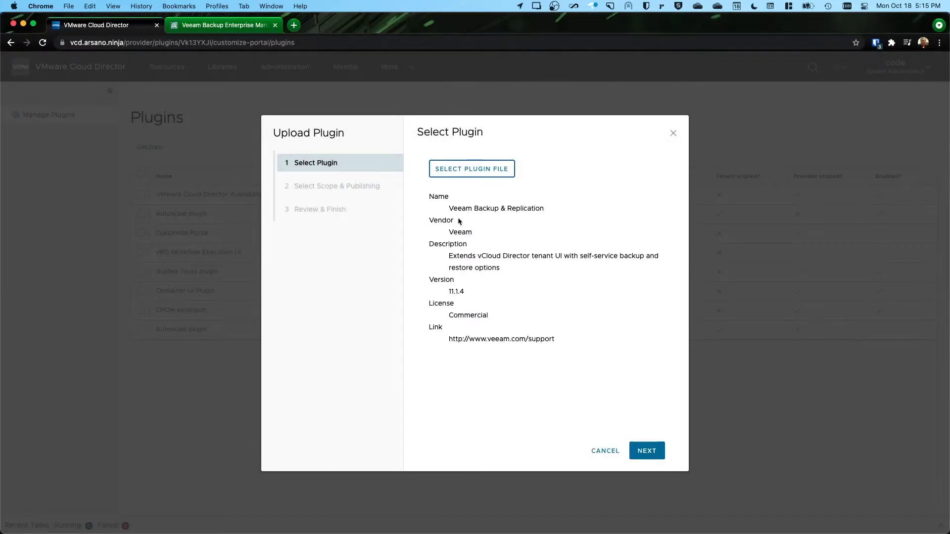
pyautogui.moveTo(482, 326)
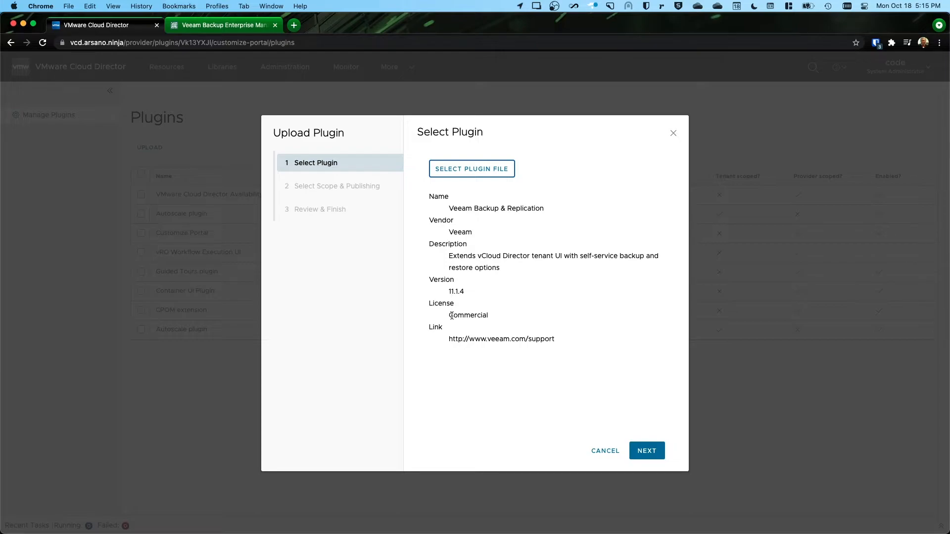
# Accept the Veeam plugin details and continue to scope and publishing.
pyautogui.click(646, 452)
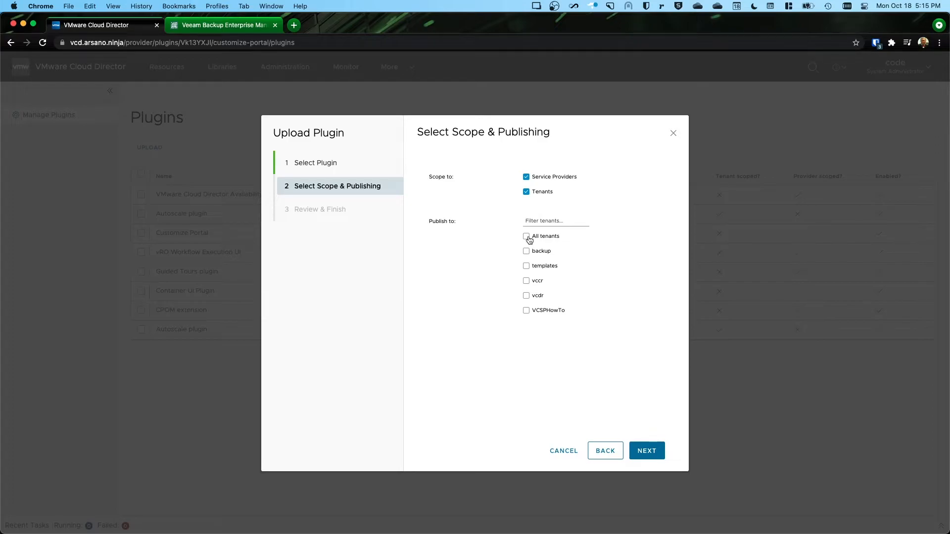
# Publish the Veeam Backup & Replication 11.1.4 plugin to all tenants and finish the upload.
pyautogui.click(526, 236)
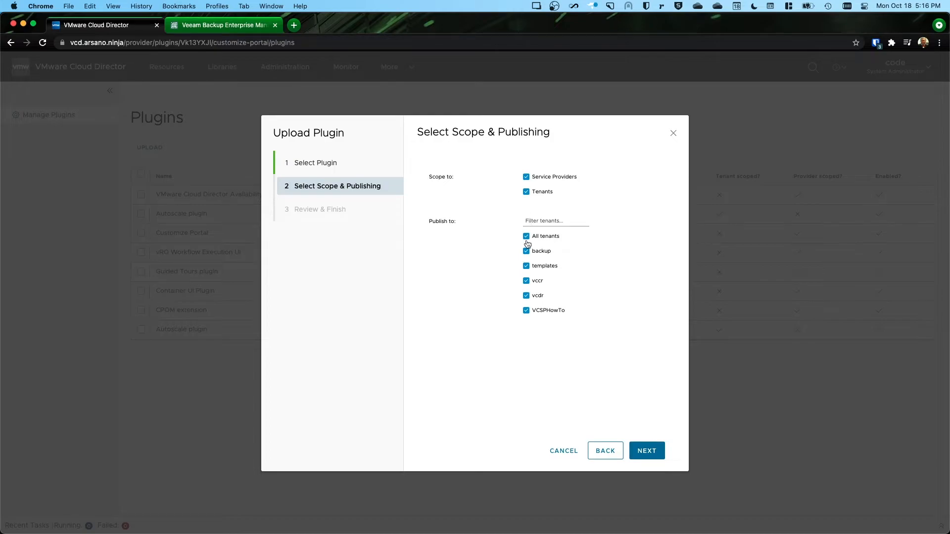
pyautogui.moveTo(617, 410)
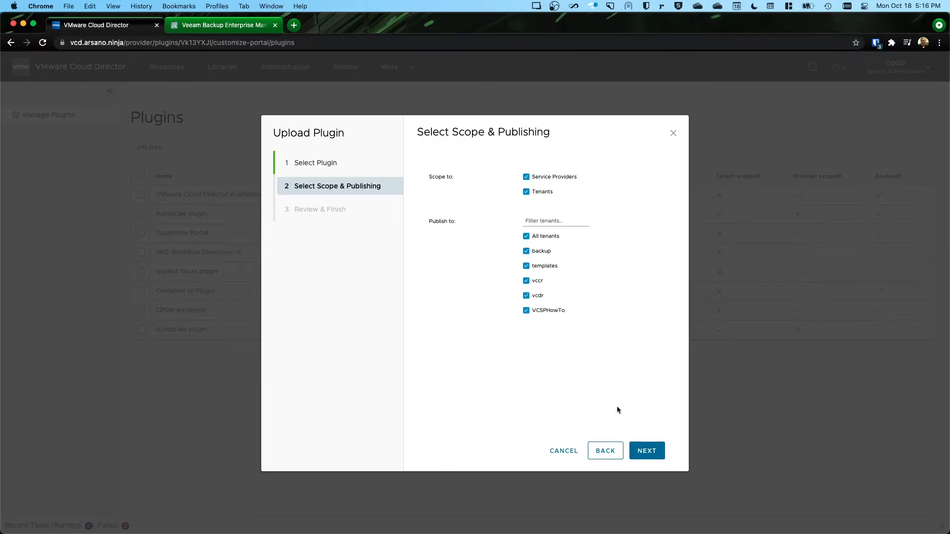
pyautogui.moveTo(632, 430)
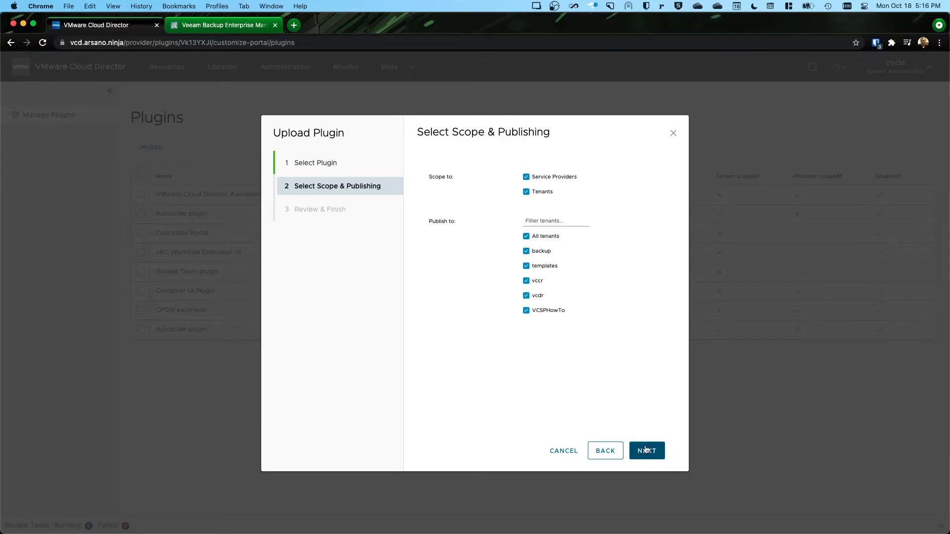
pyautogui.click(646, 451)
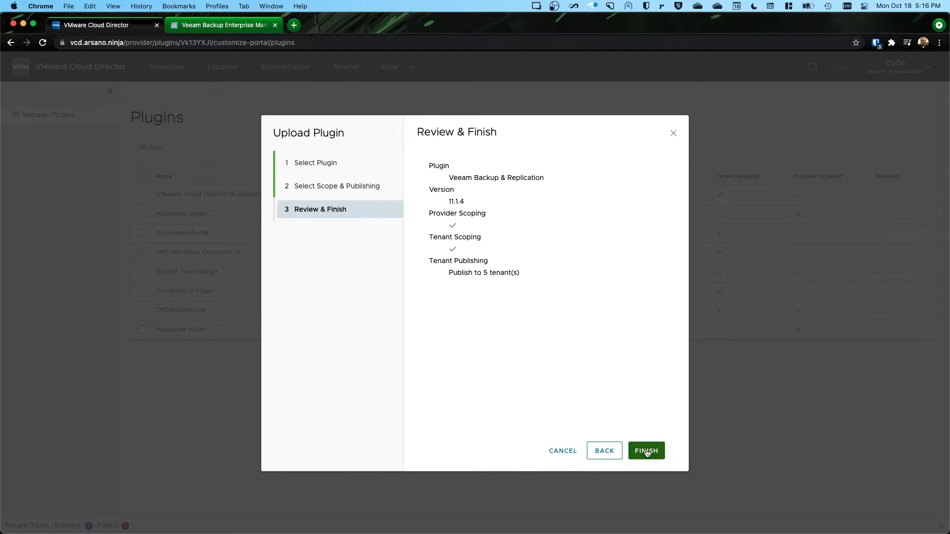
pyautogui.click(646, 451)
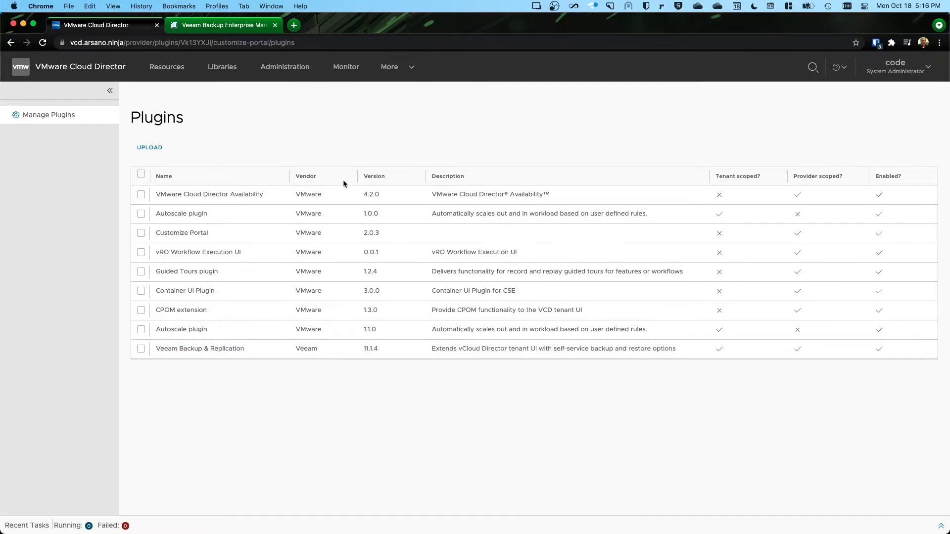
# Reload the portal so the More menu lists Data Protection with Veeam.
pyautogui.click(390, 66)
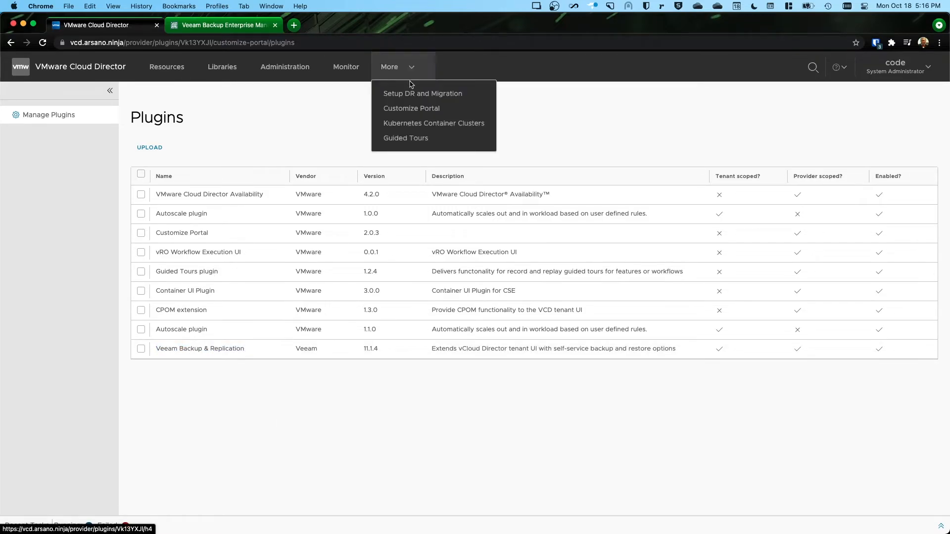
pyautogui.moveTo(405, 137)
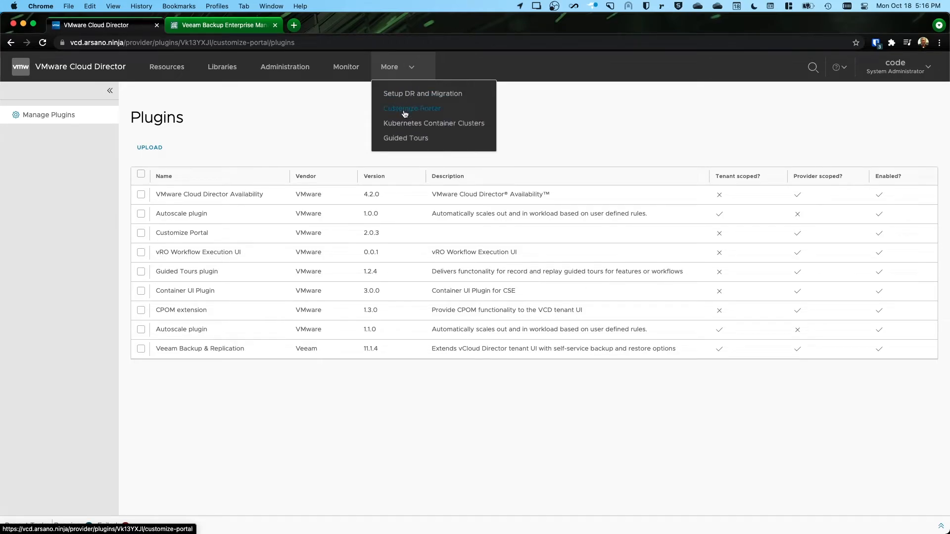
pyautogui.moveTo(325, 127)
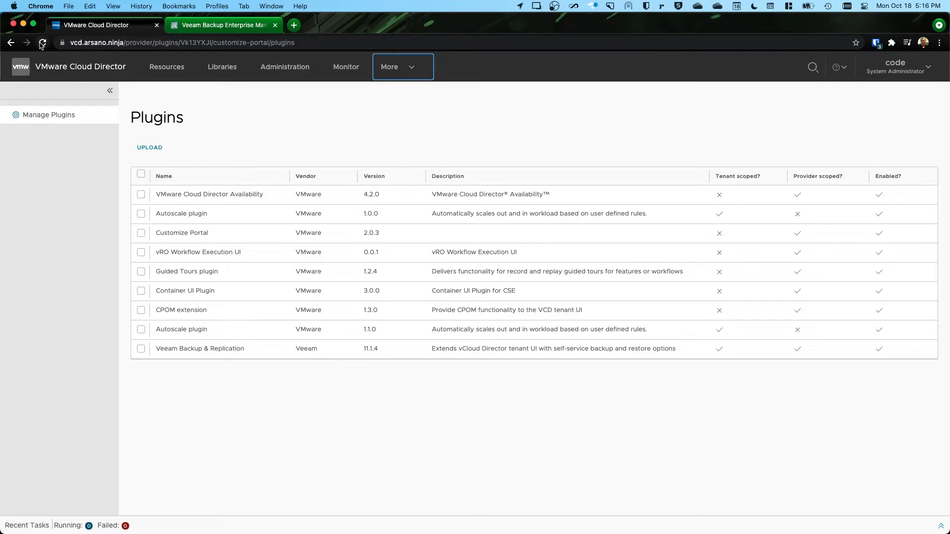
pyautogui.moveTo(42, 42)
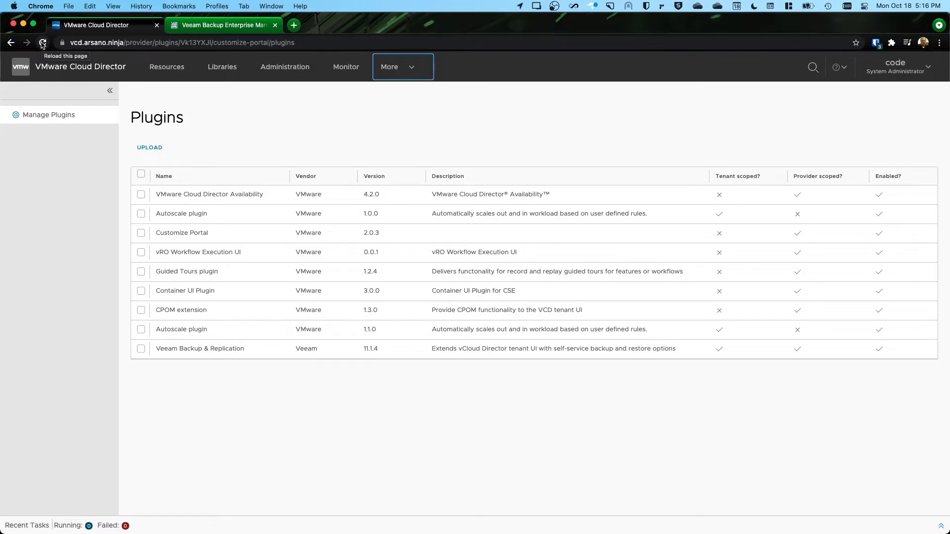
pyautogui.click(43, 43)
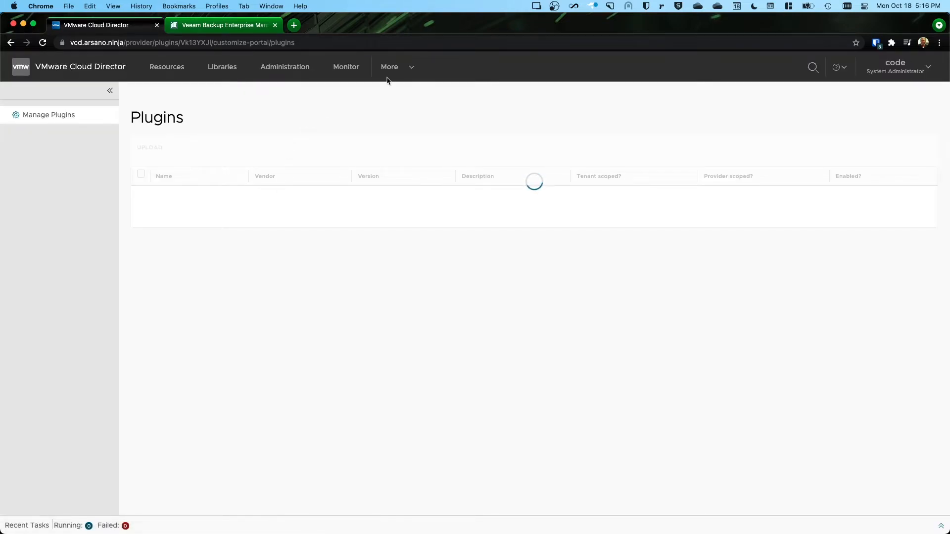
pyautogui.click(390, 66)
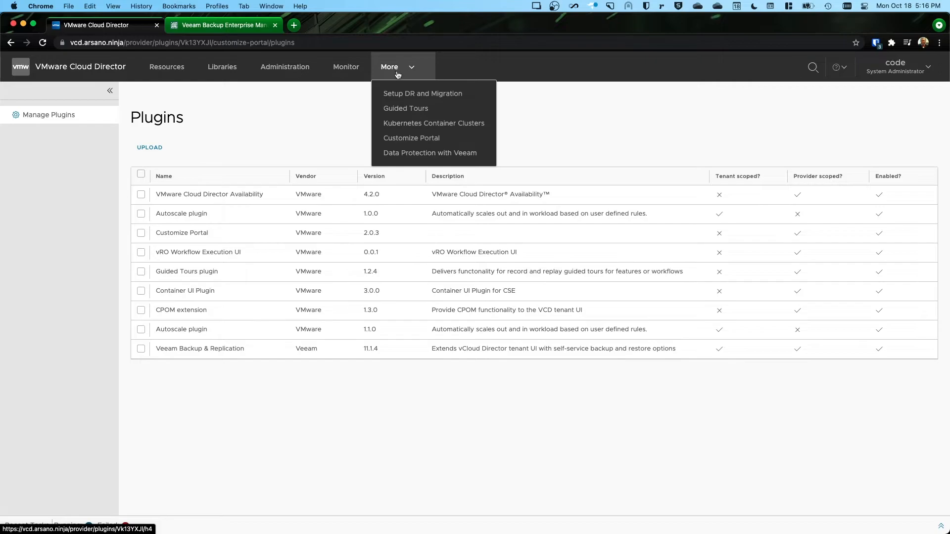
pyautogui.moveTo(424, 153)
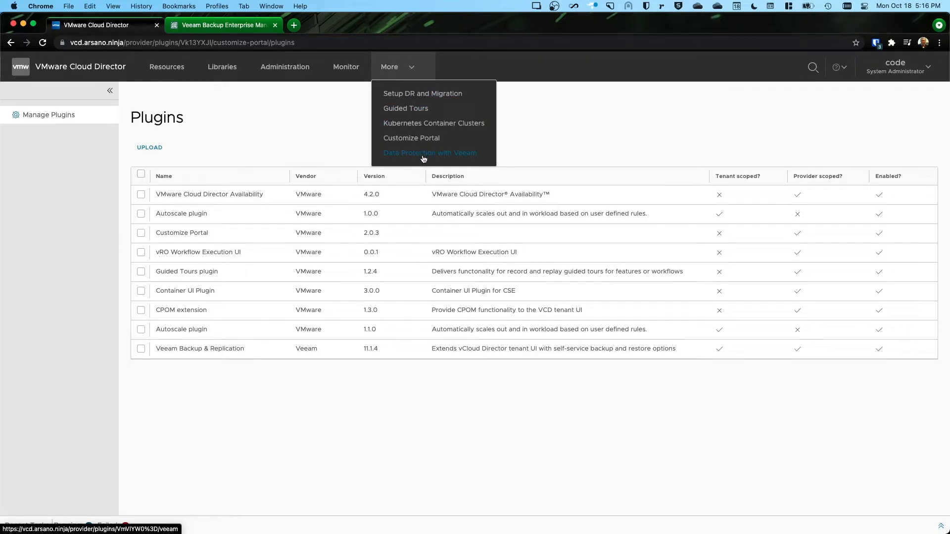
pyautogui.moveTo(429, 153)
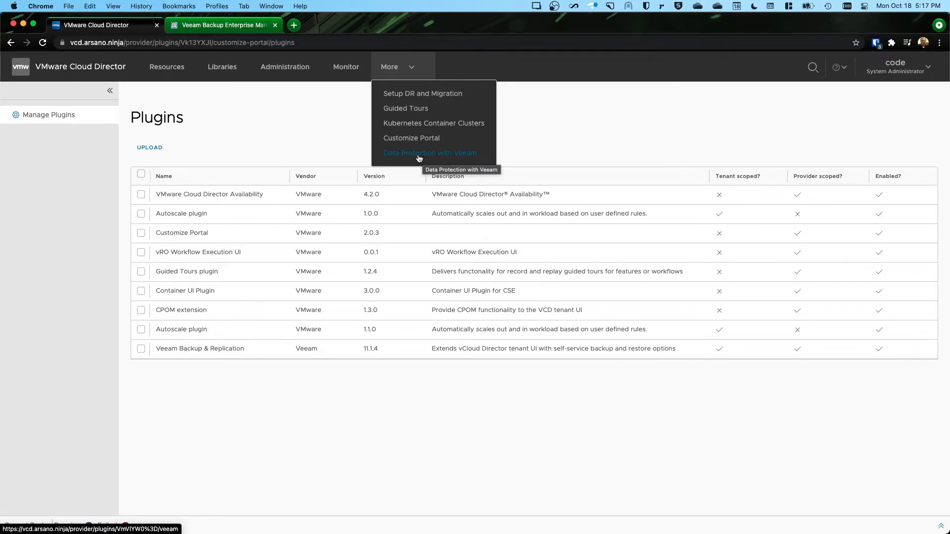
pyautogui.click(429, 152)
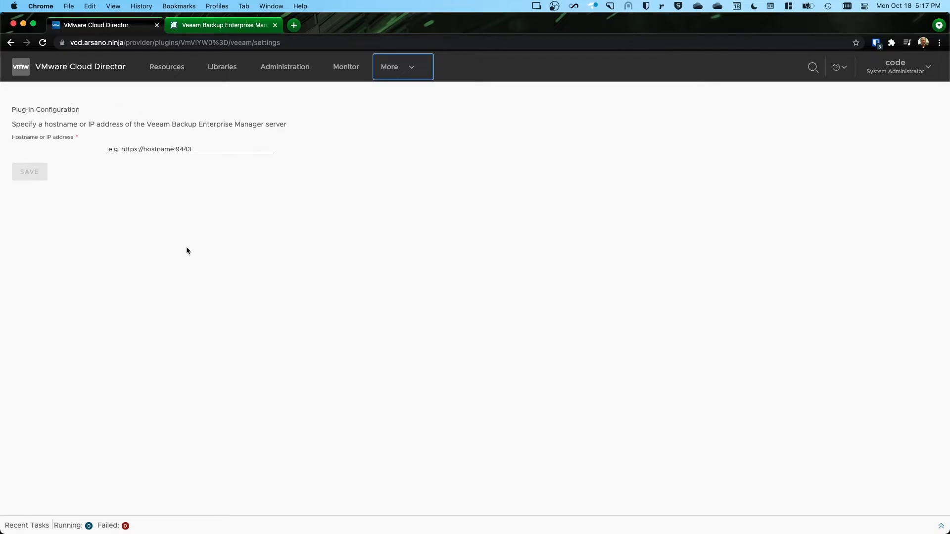
pyautogui.moveTo(104, 171)
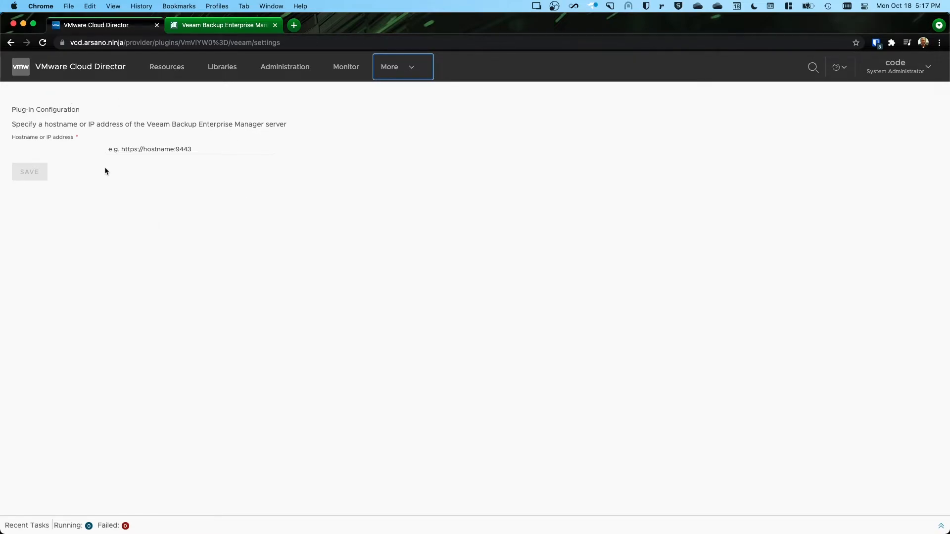
pyautogui.moveTo(188, 149)
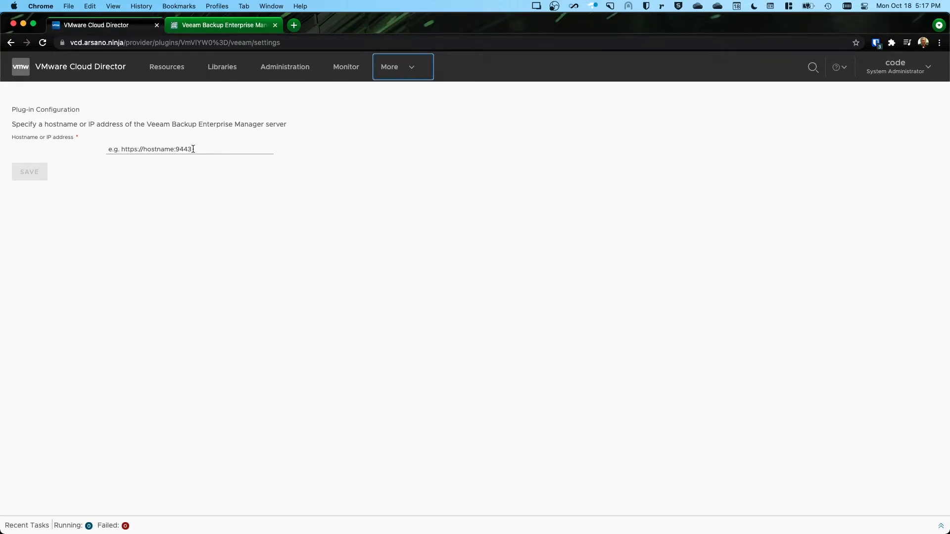
pyautogui.click(189, 149)
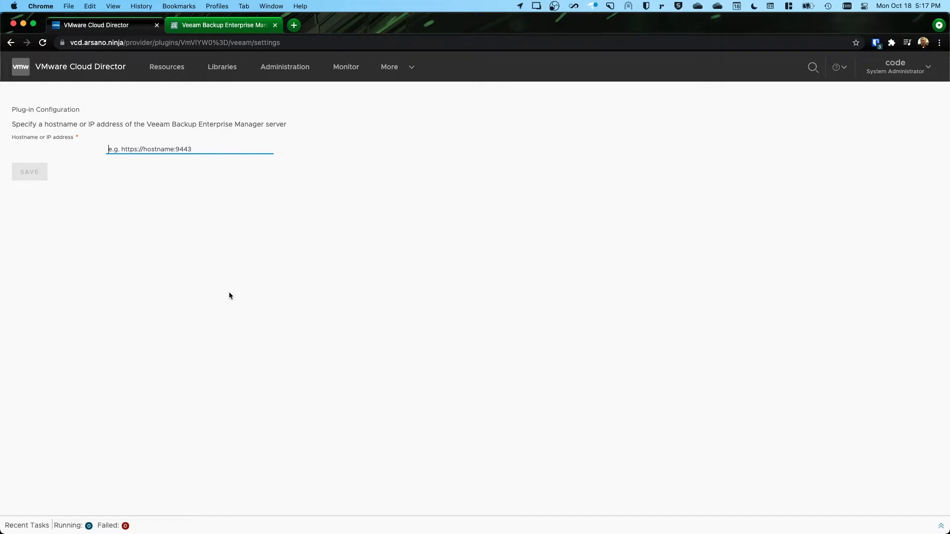
pyautogui.write('https://')
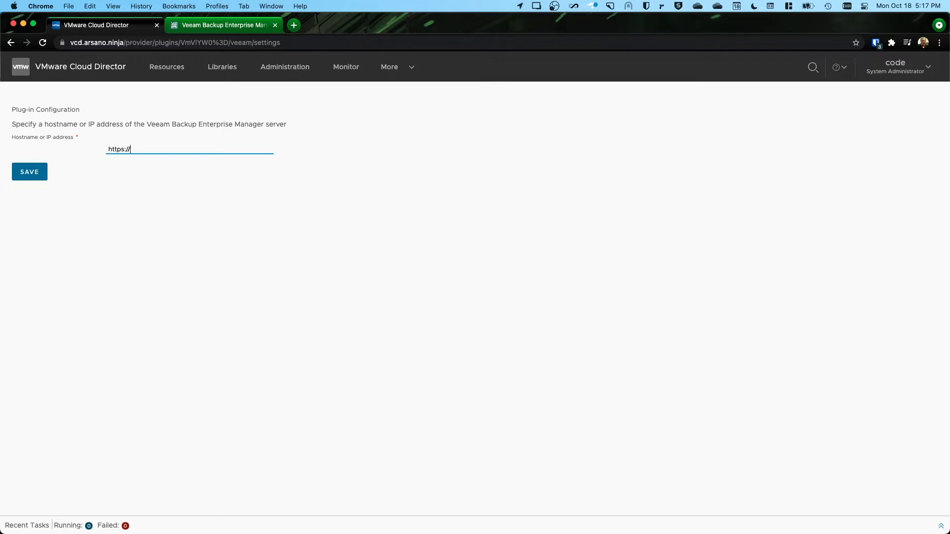
pyautogui.write('veeam.ar')
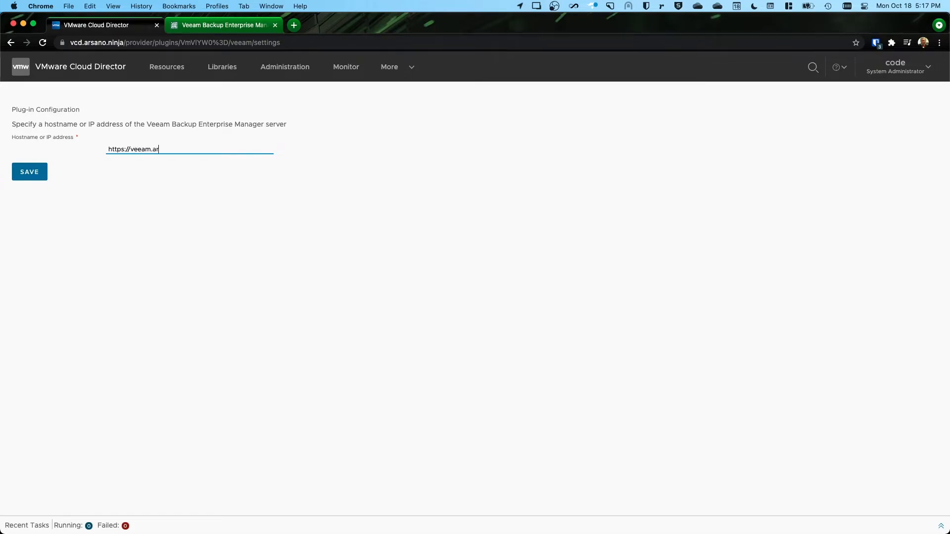
pyautogui.write('sano.ninja')
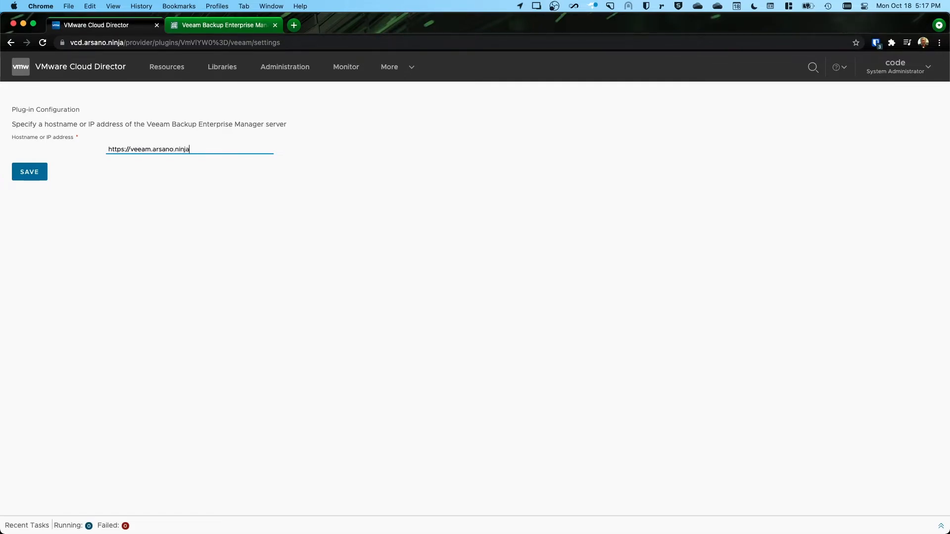
pyautogui.moveTo(160, 187)
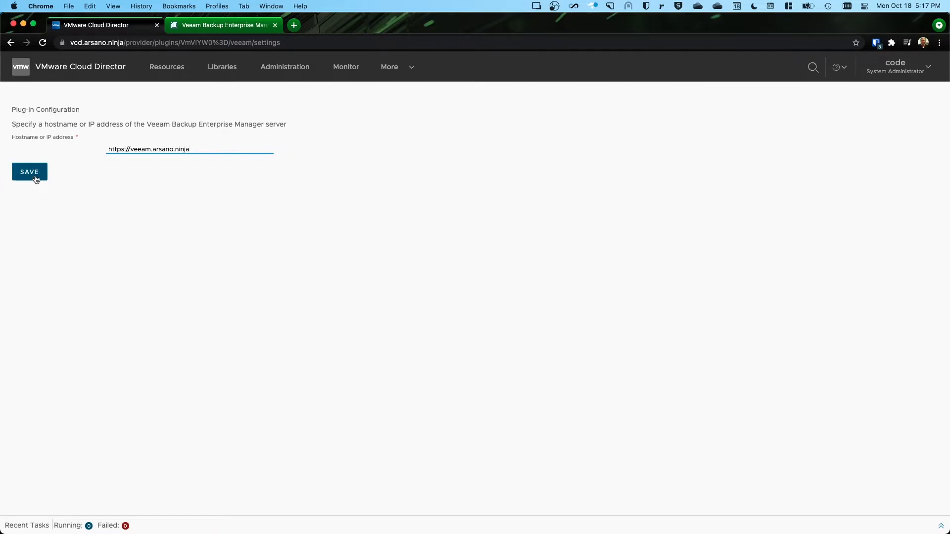
pyautogui.click(29, 171)
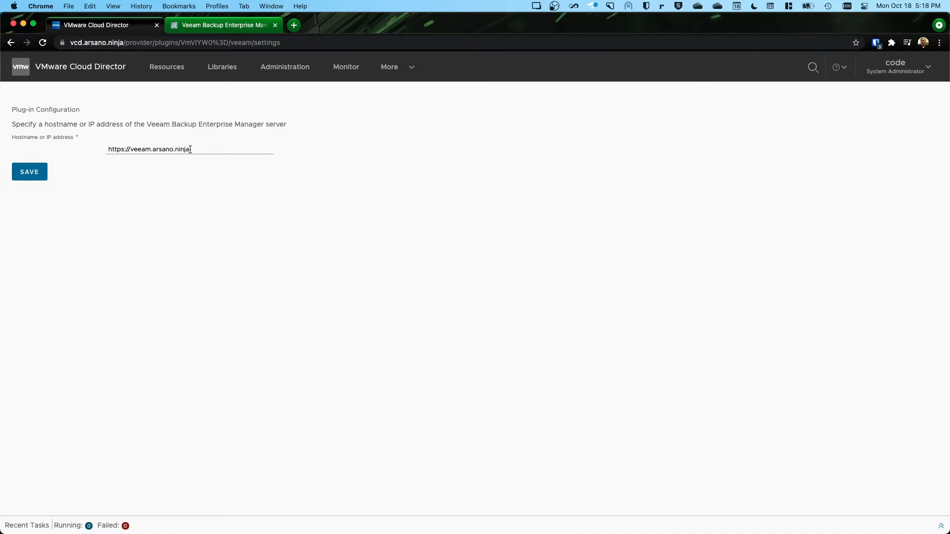
pyautogui.moveTo(167, 66)
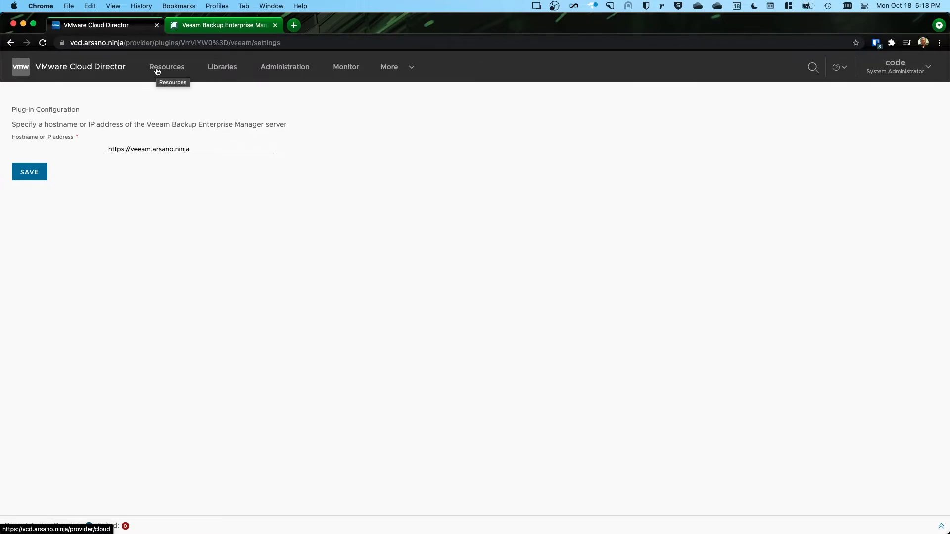
pyautogui.click(166, 66)
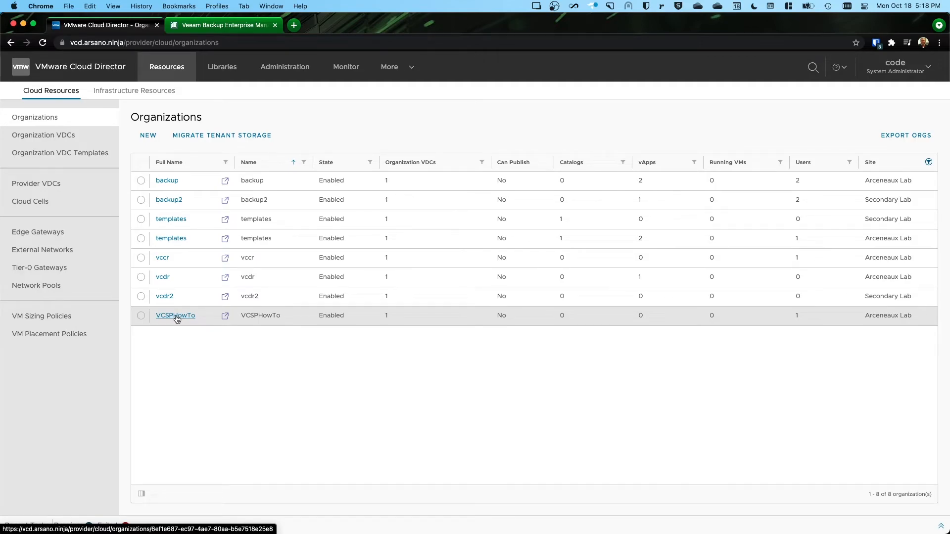
pyautogui.click(175, 315)
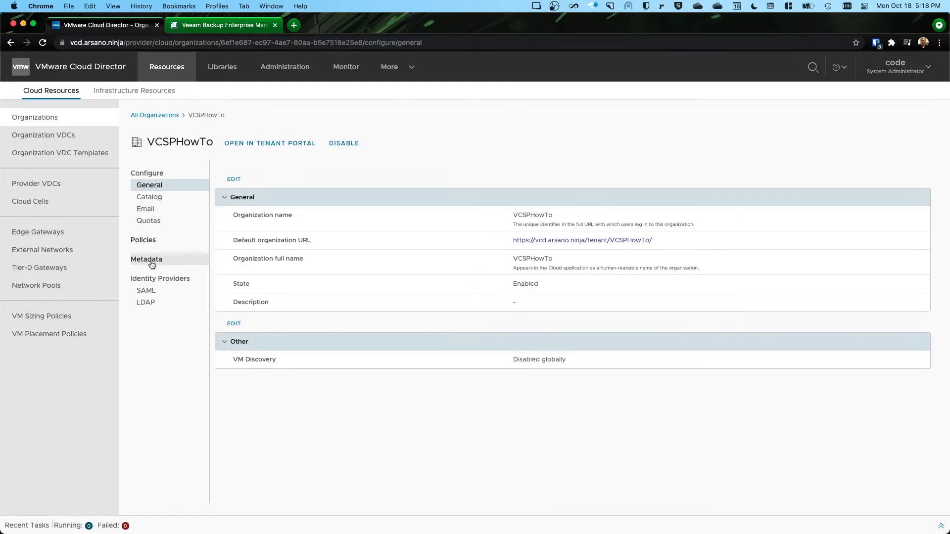
pyautogui.click(147, 259)
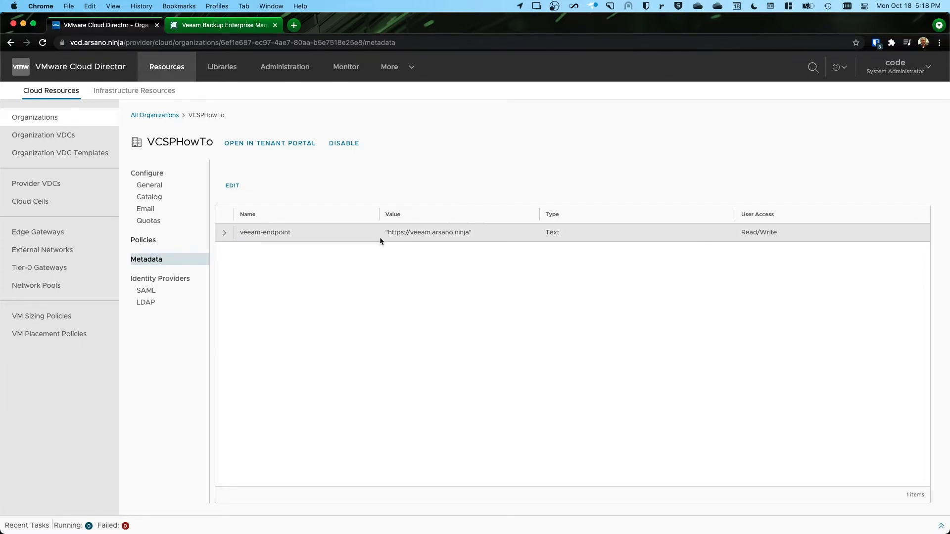
pyautogui.moveTo(477, 238)
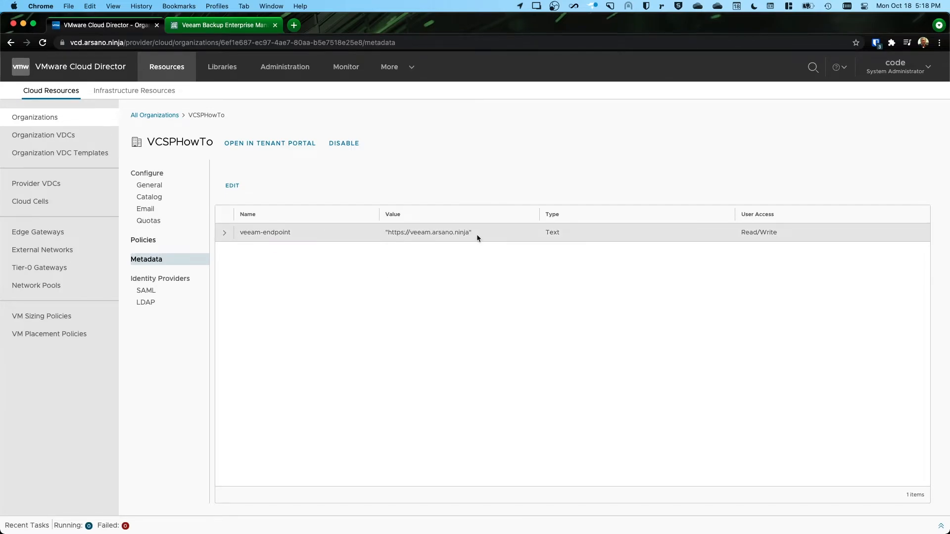
pyautogui.moveTo(477, 239)
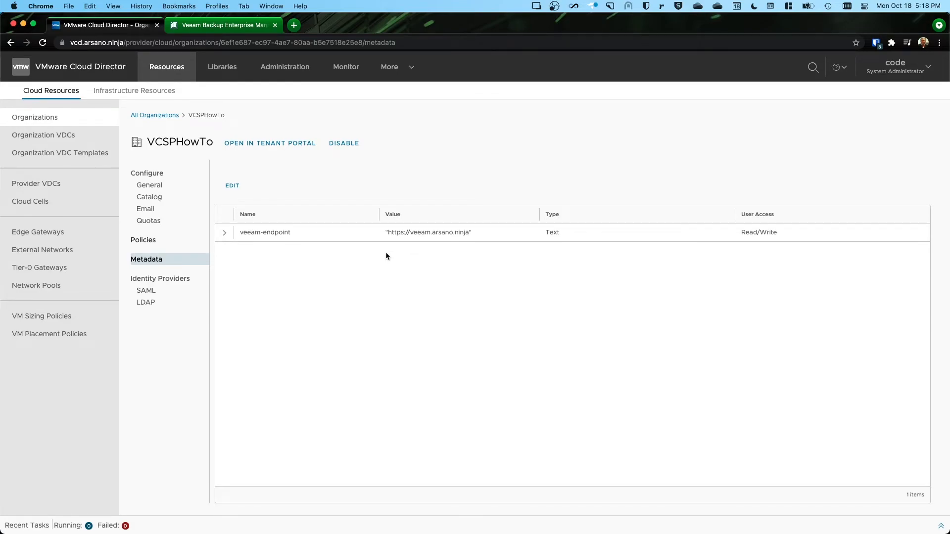
pyautogui.moveTo(490, 235)
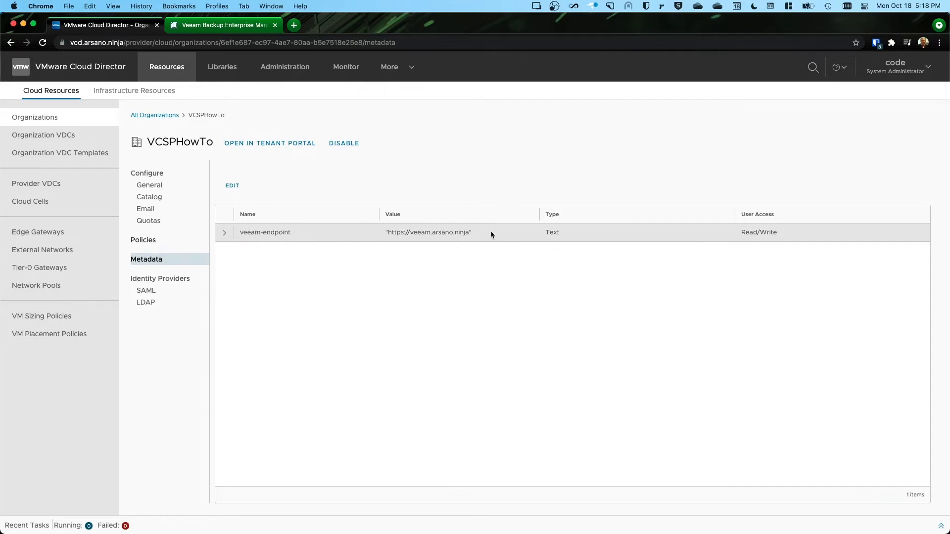
pyautogui.moveTo(277, 286)
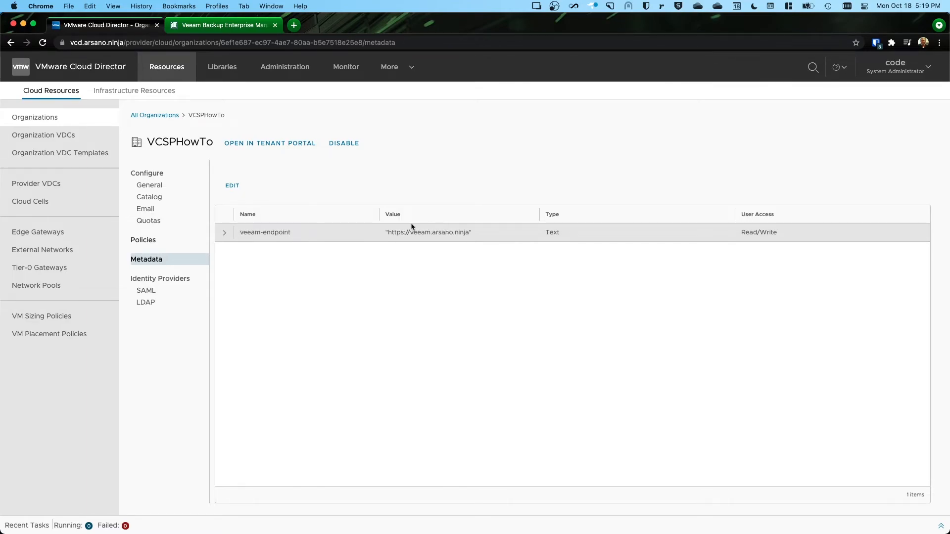
pyautogui.click(389, 67)
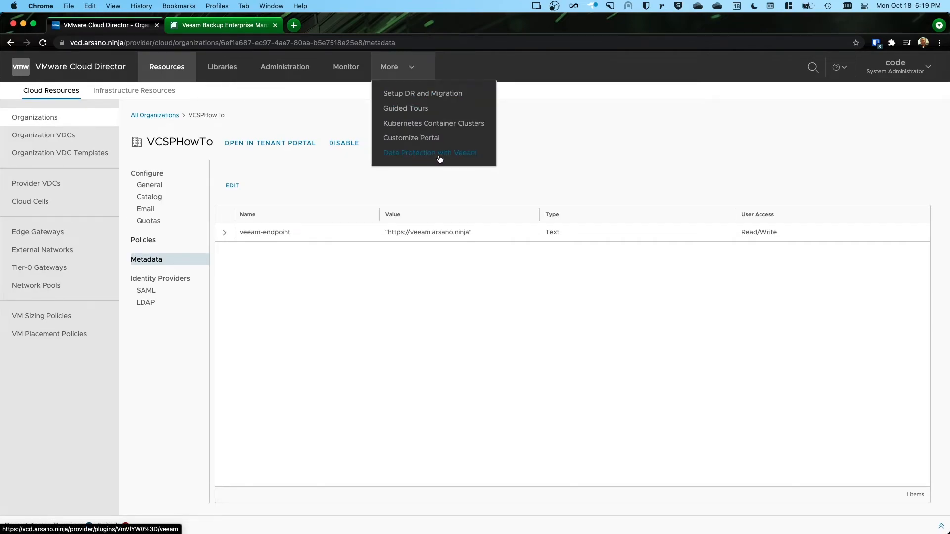
pyautogui.click(430, 152)
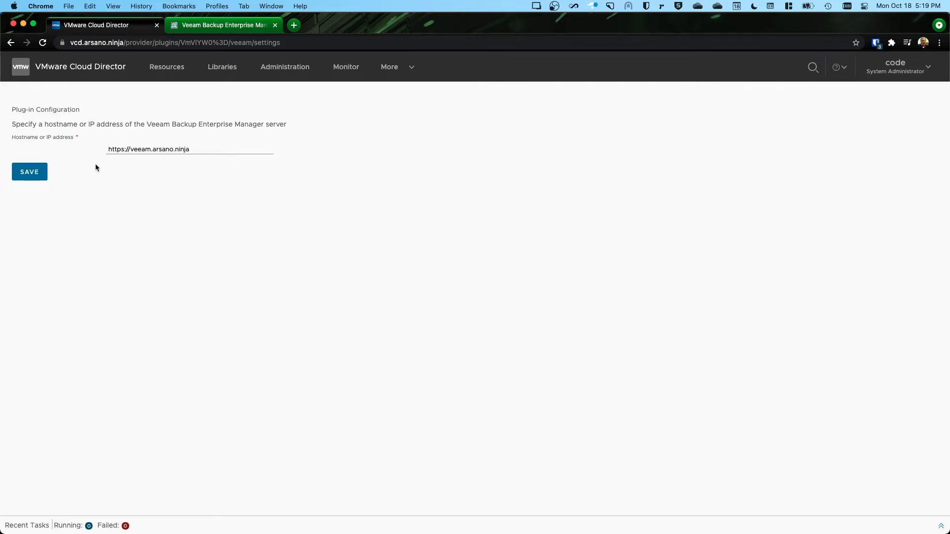
pyautogui.moveTo(100, 166)
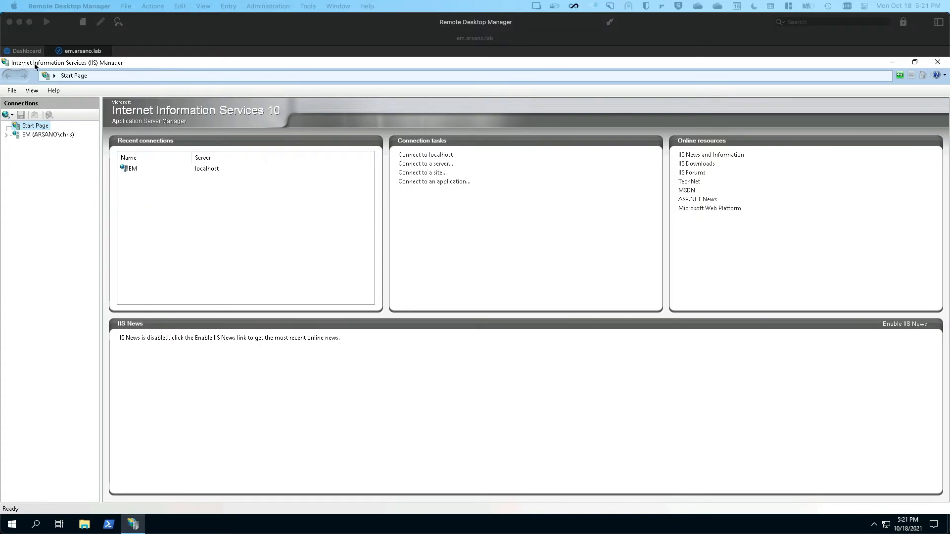
pyautogui.moveTo(71, 159)
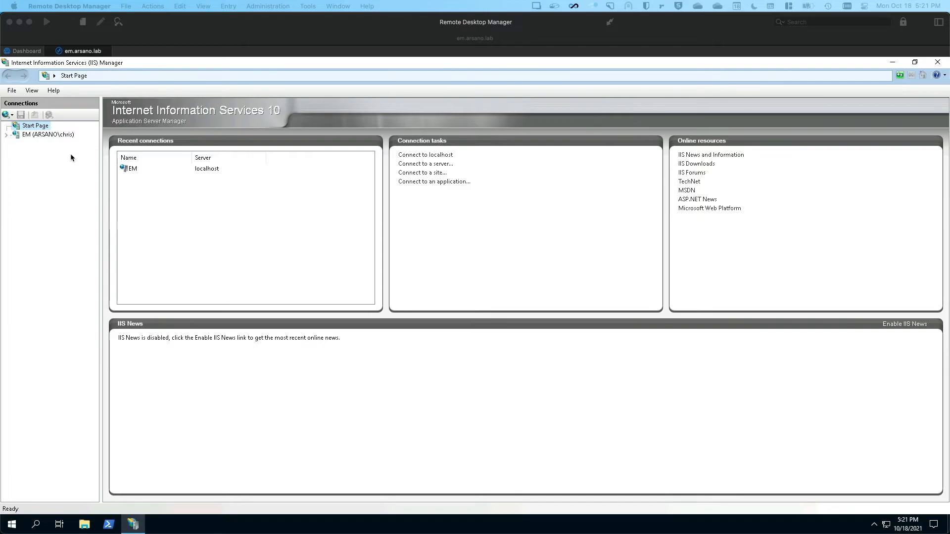
pyautogui.moveTo(32, 155)
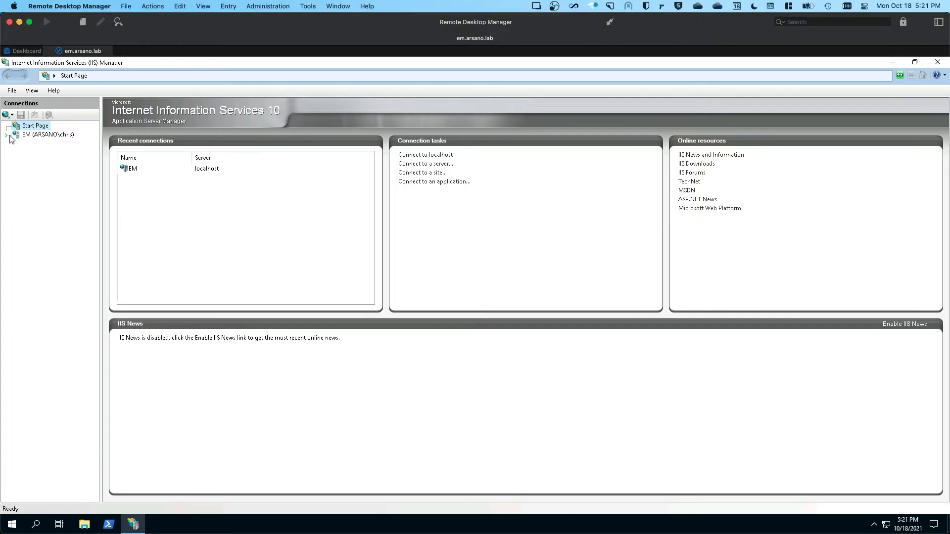
# On the EM server's Application Pools list, select VeeamBackup and recycle it.
pyautogui.click(49, 134)
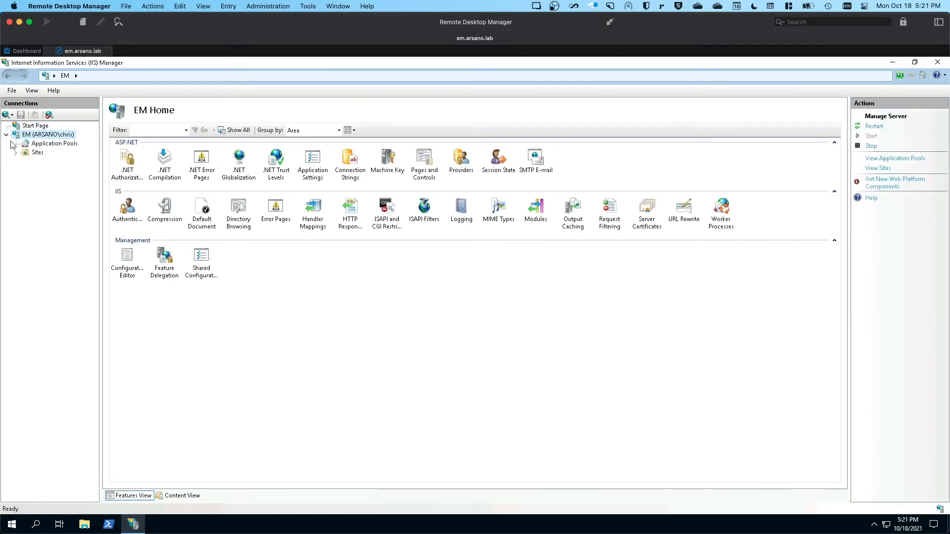
pyautogui.click(53, 144)
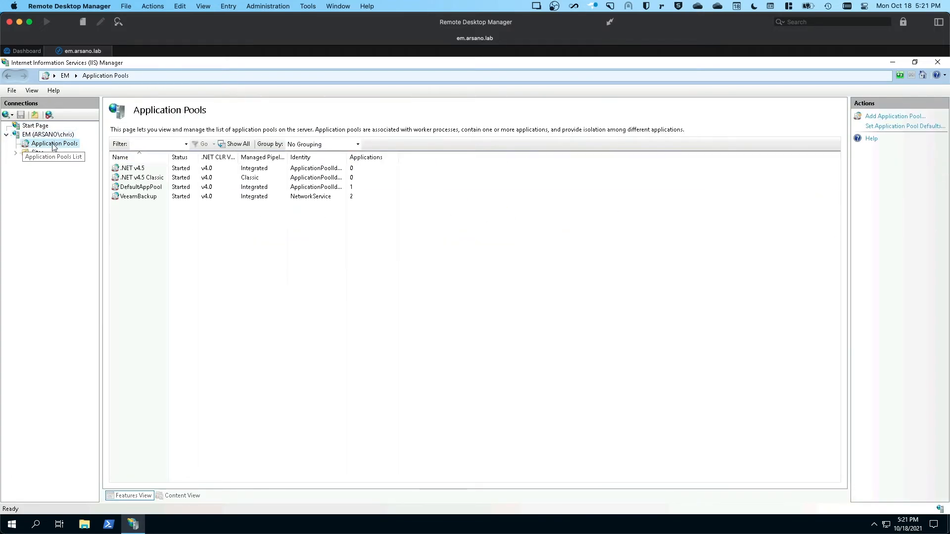
pyautogui.click(139, 196)
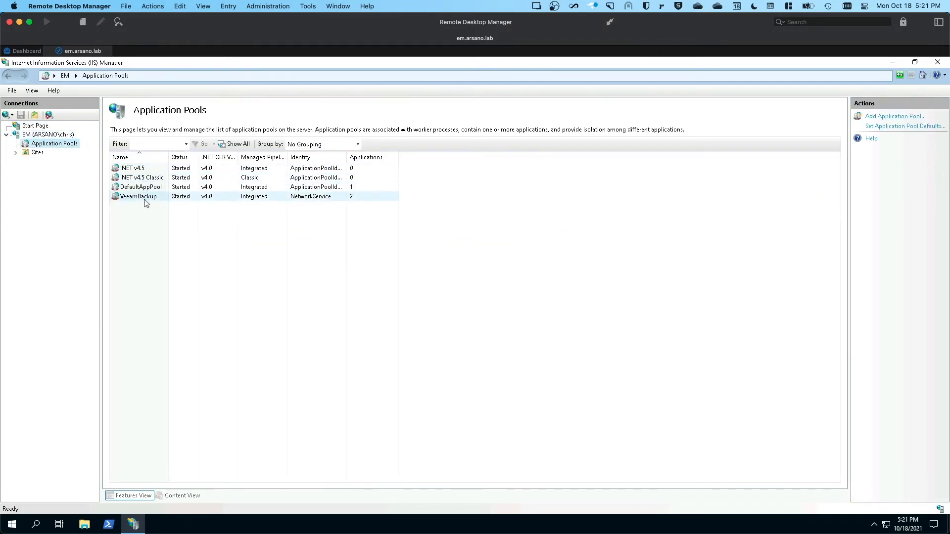
pyautogui.click(137, 196)
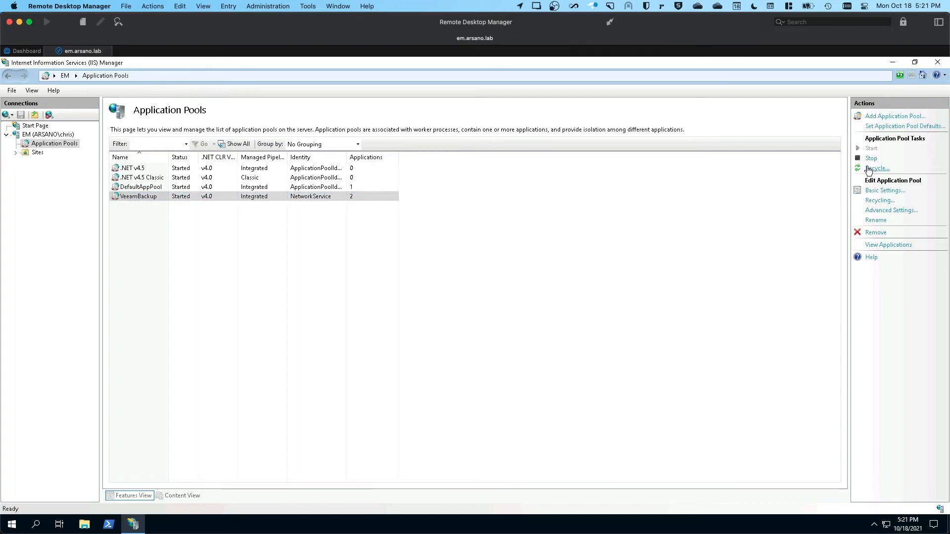
pyautogui.moveTo(654, 277)
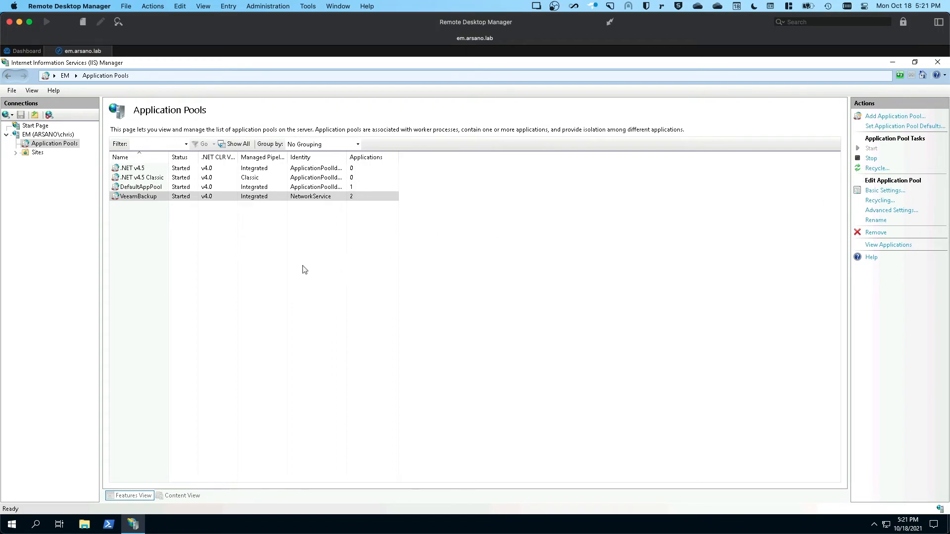
pyautogui.moveTo(274, 268)
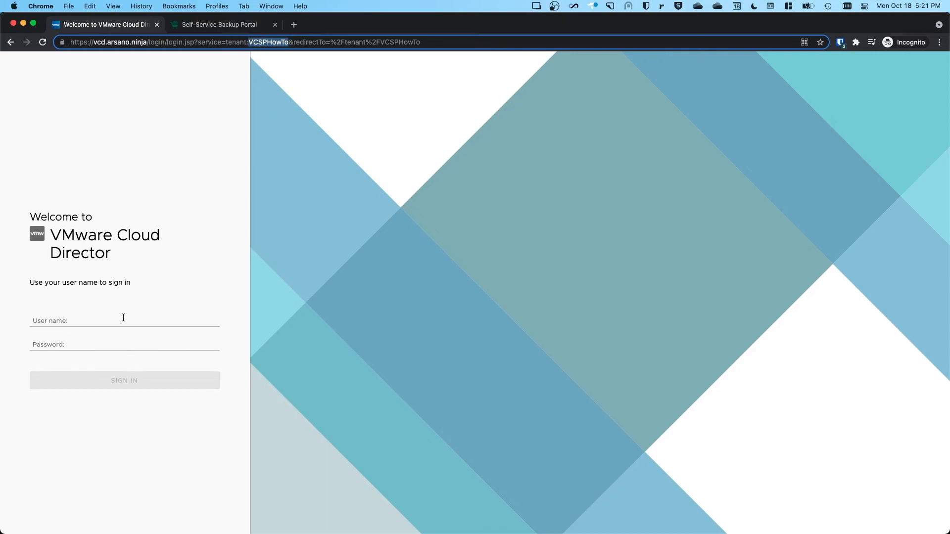
# Sign in to the VCSPHowTo tenant portal as demoadmin with its password.
pyautogui.write('demoadmin')
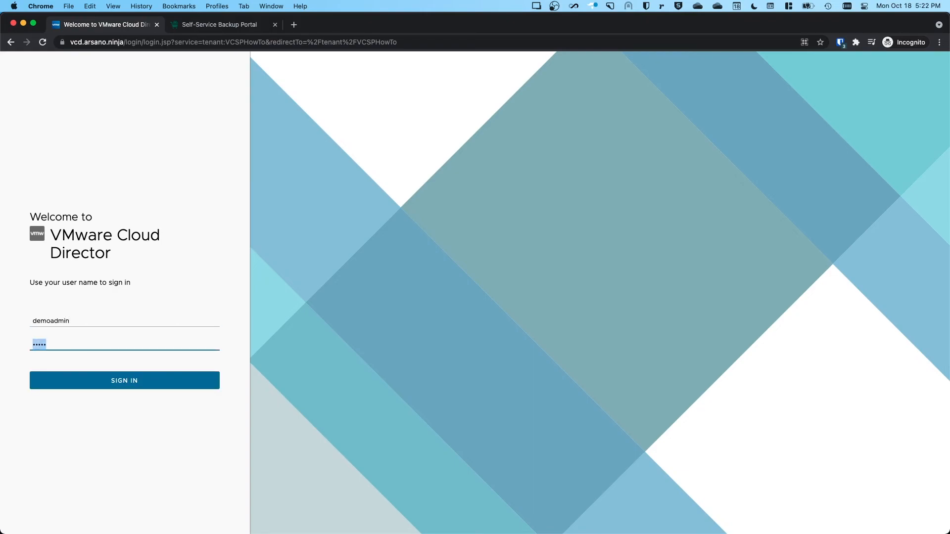
pyautogui.write('•')
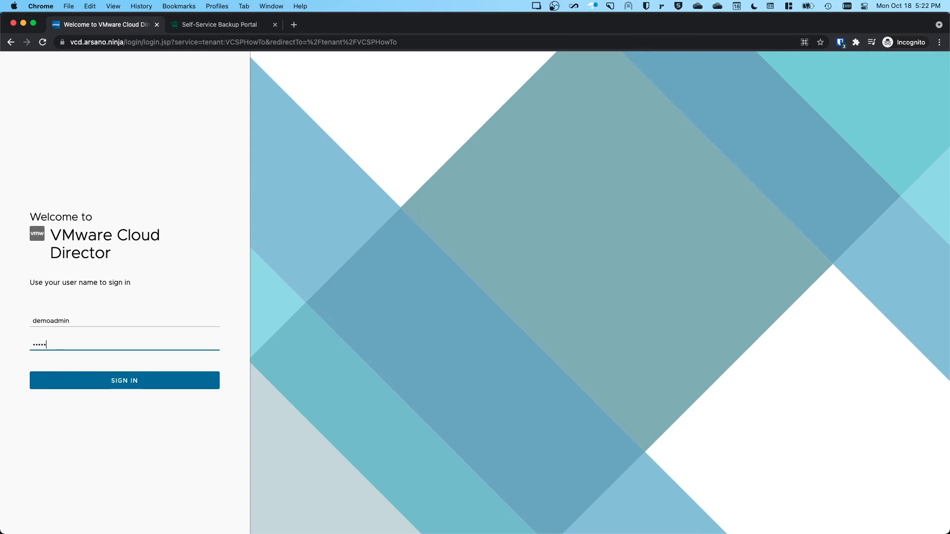
pyautogui.click(124, 380)
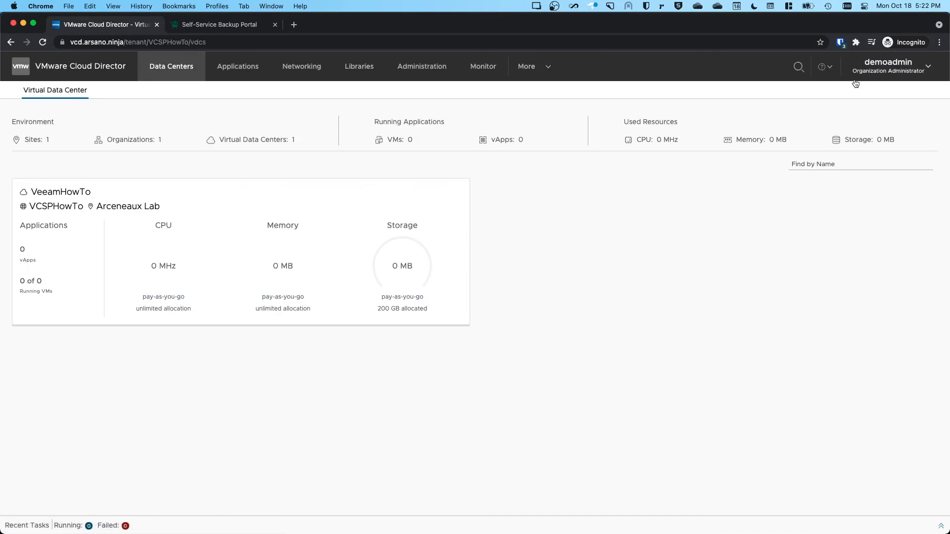
pyautogui.moveTo(585, 61)
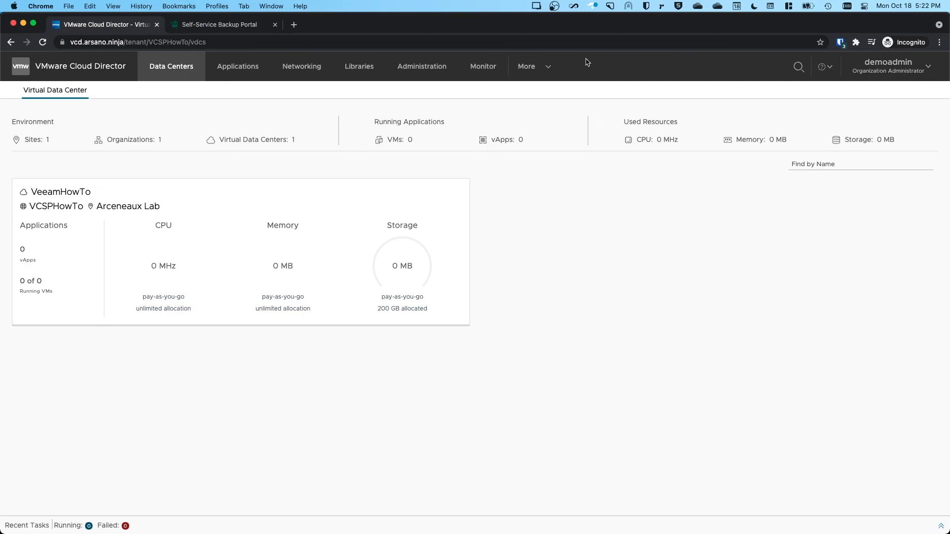
# Reach the tenant's Veeam dashboard showing a 100 GB backup quota and nothing protected.
pyautogui.click(525, 66)
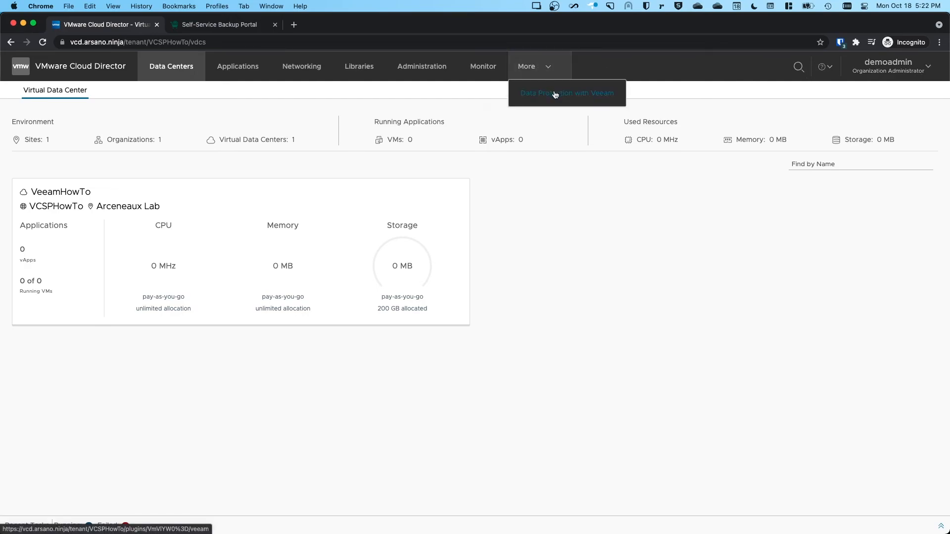
pyautogui.moveTo(574, 98)
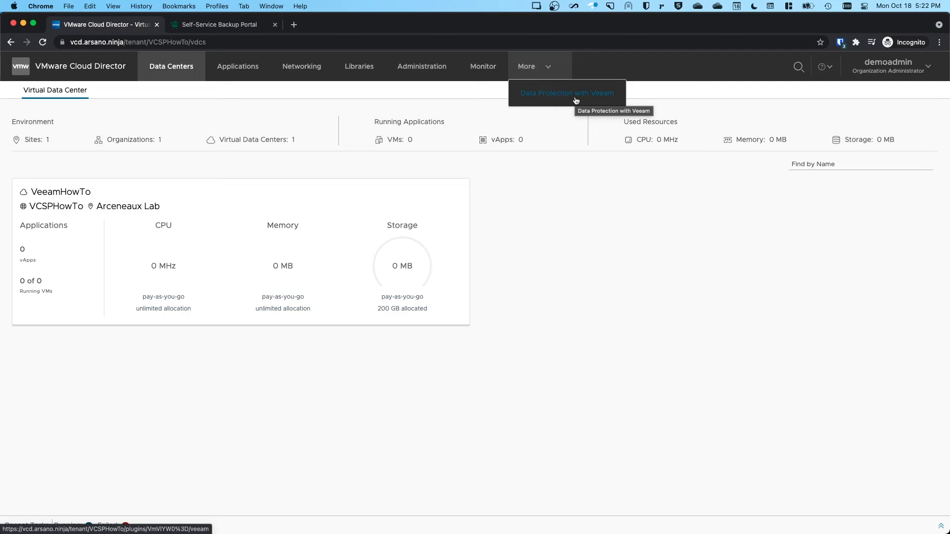
pyautogui.click(566, 93)
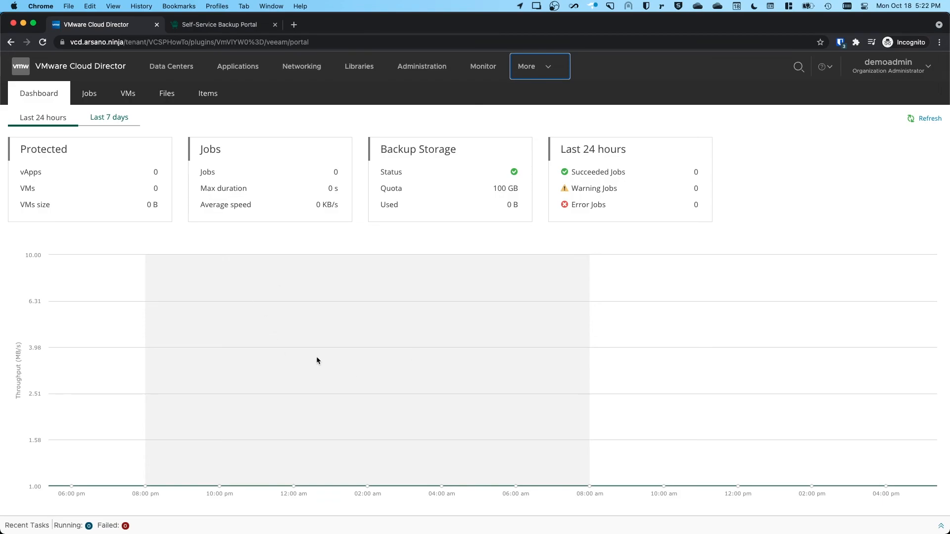
pyautogui.moveTo(338, 336)
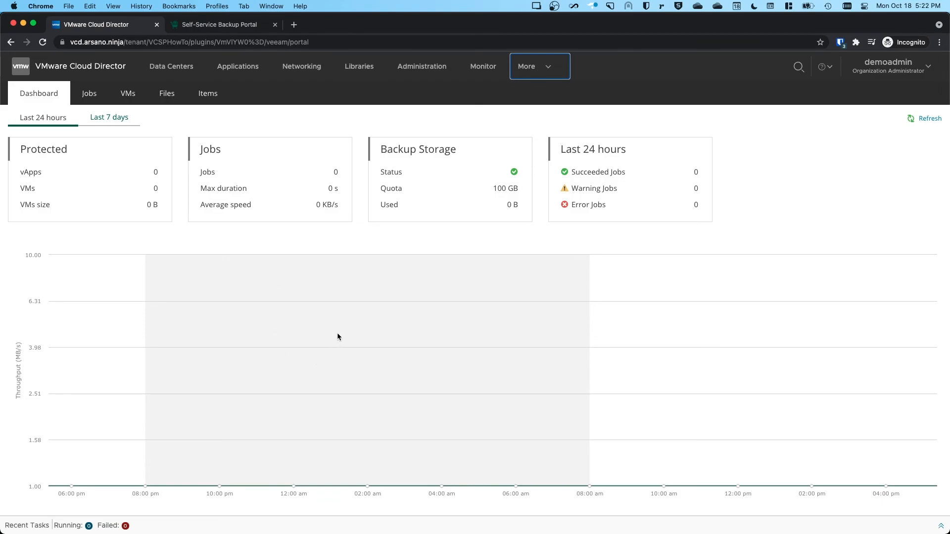